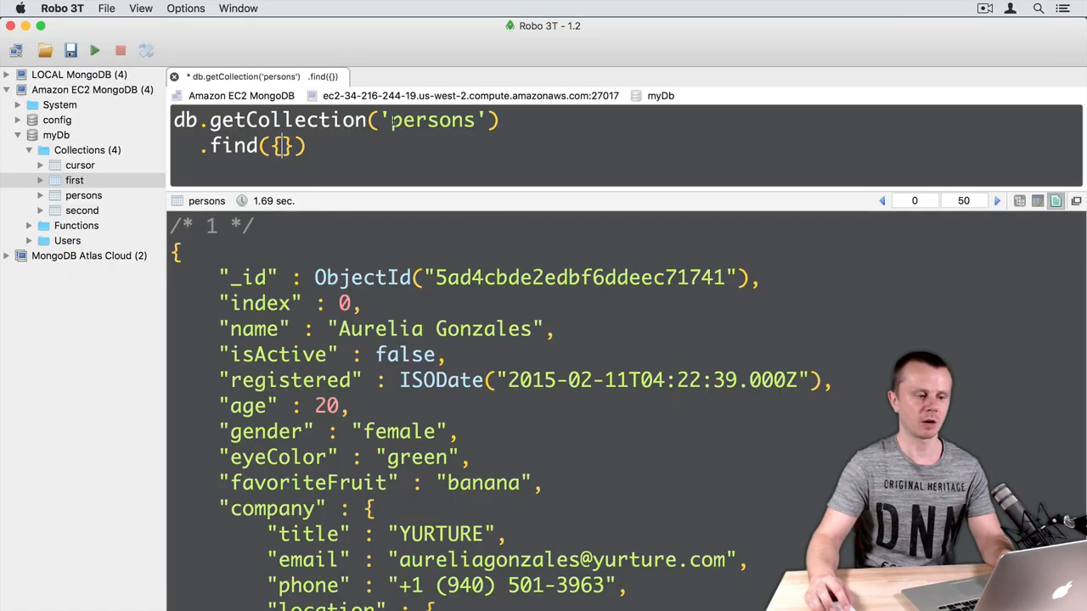
Review the Mike JSON document with its nested friends array in the open file
double_click(433, 119)
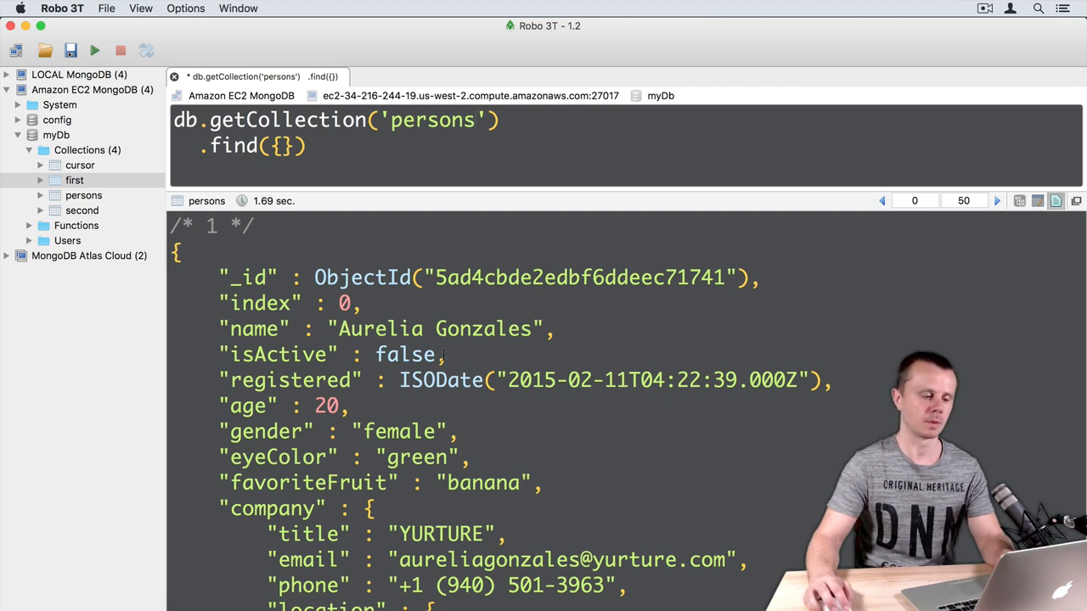
scroll("down", 3)
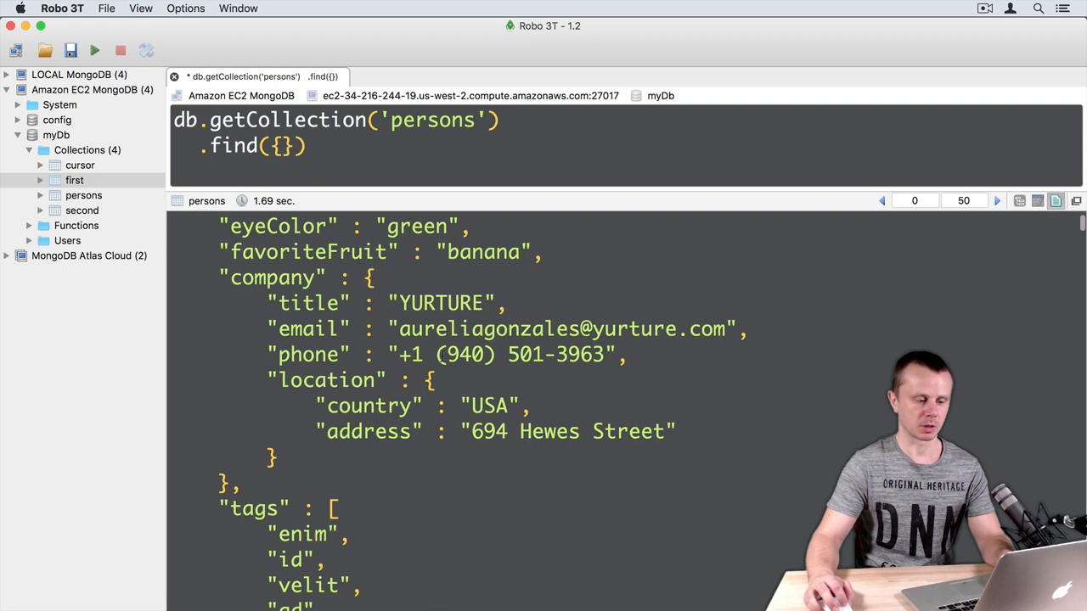
scroll("down", 3)
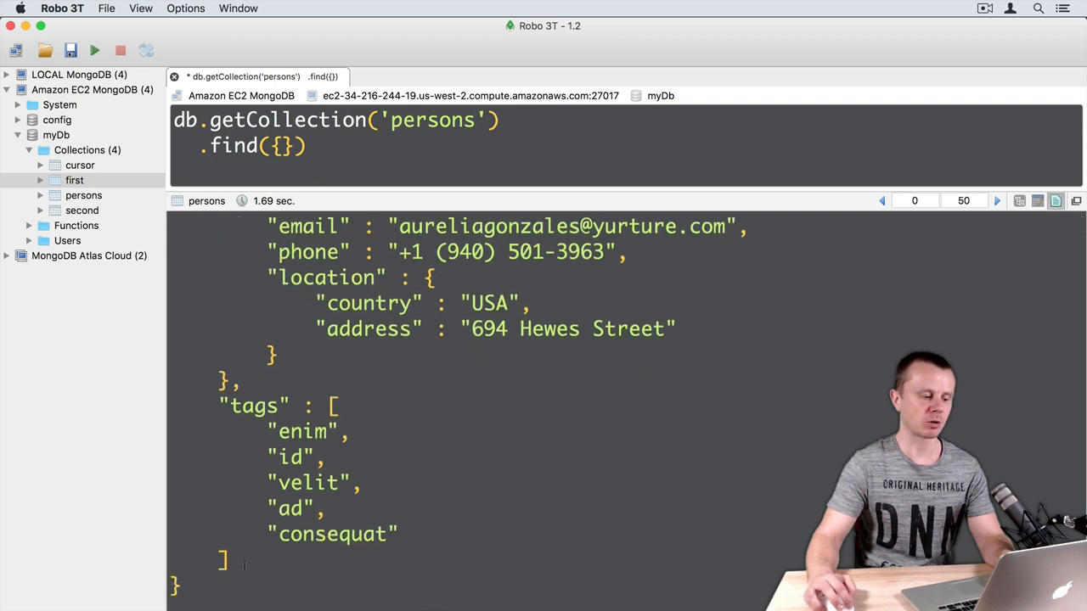
left_click_drag(220, 406, 230, 560)
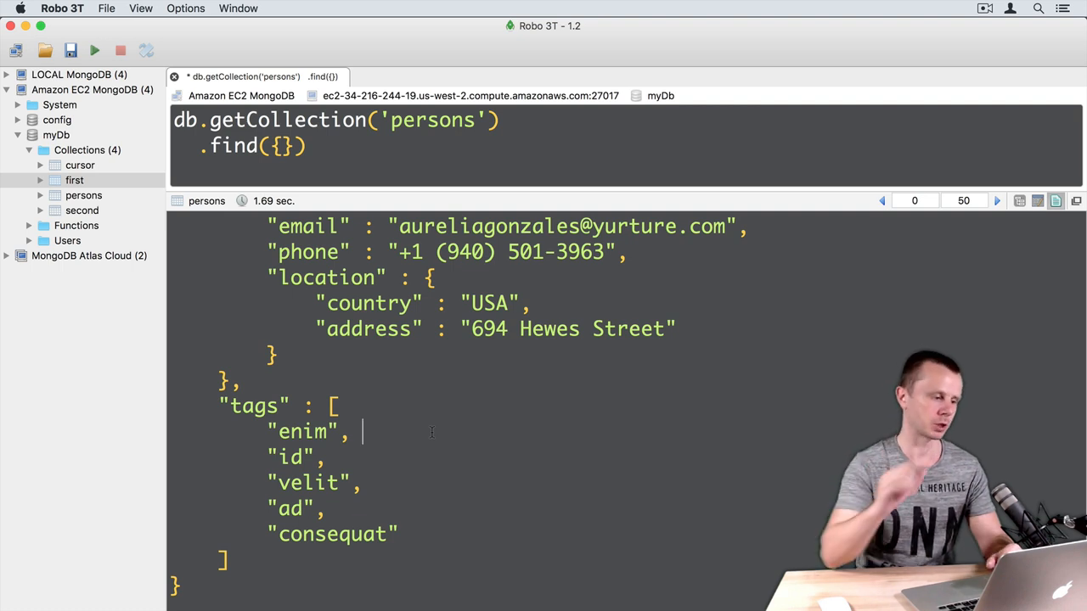
Run a remove query on the first collection, leaving zero records
left_click(74, 180)
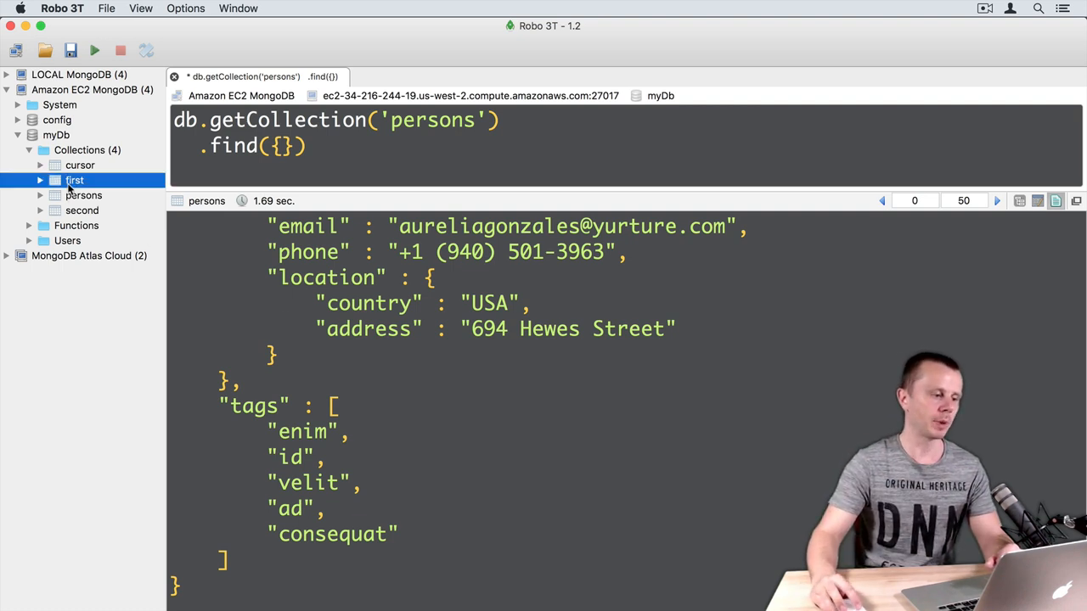
double_click(75, 180)
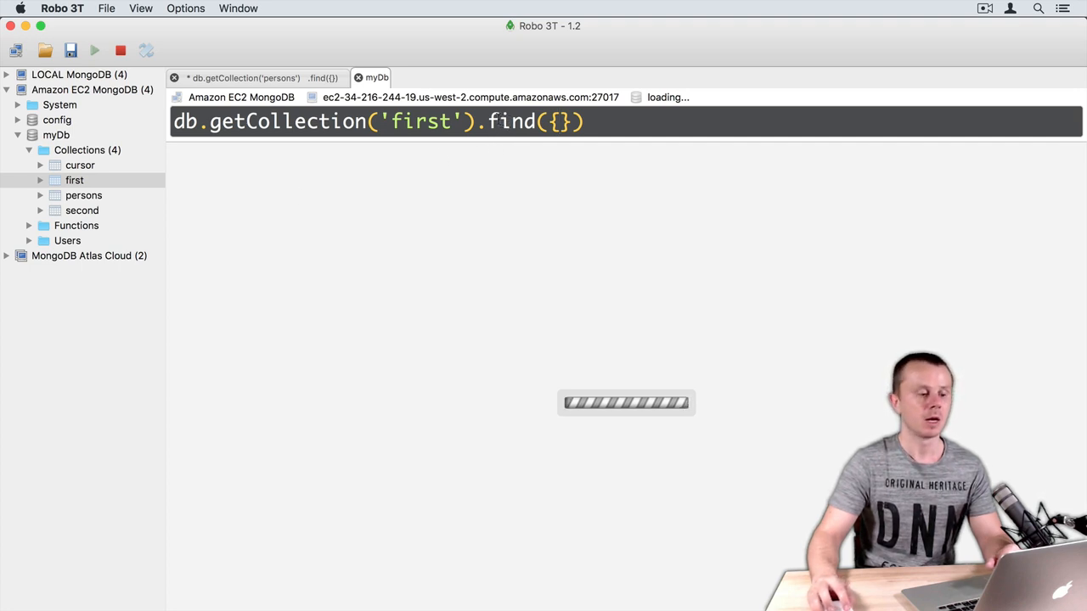
left_click(95, 51)
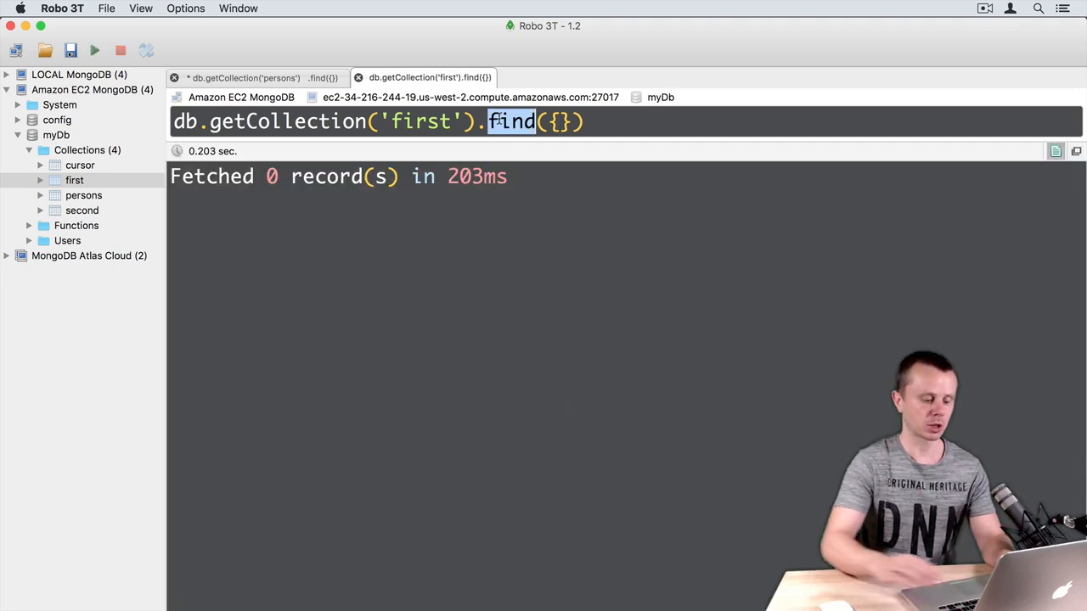
type("remove")
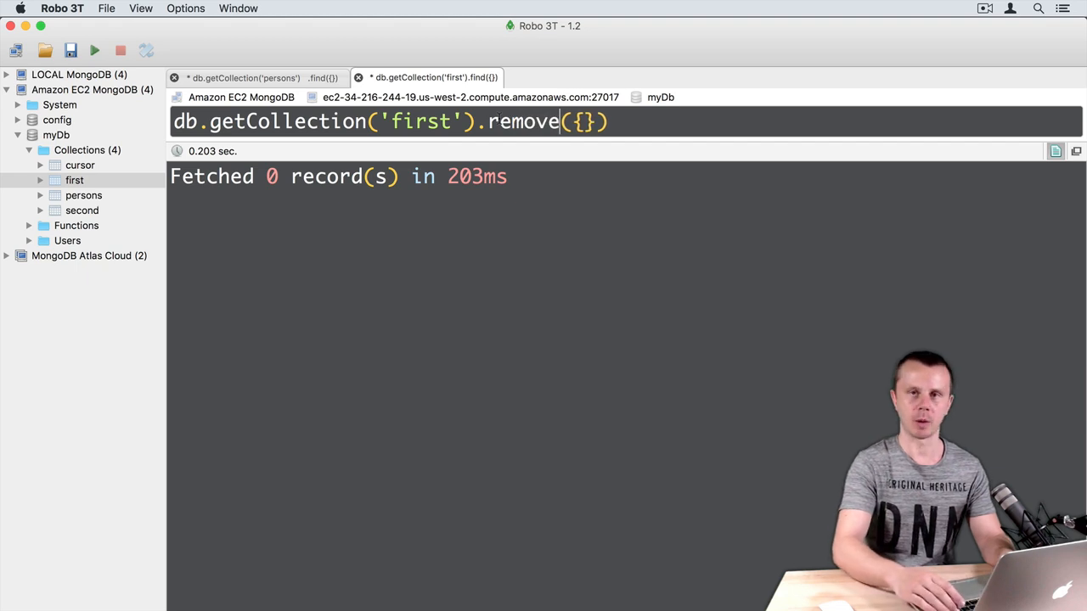
left_click(96, 51)
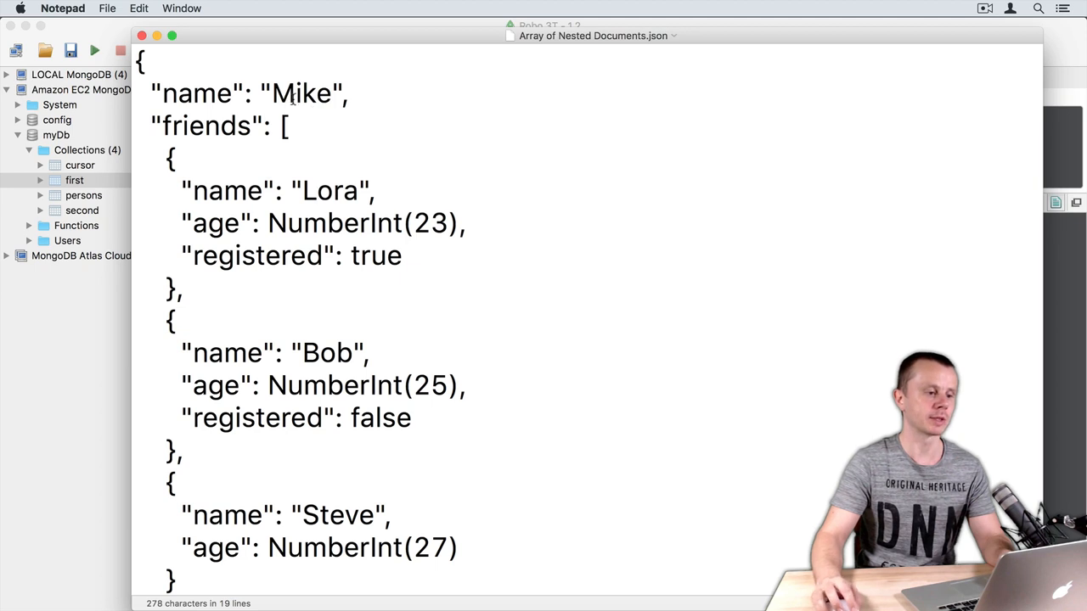
left_click(309, 190)
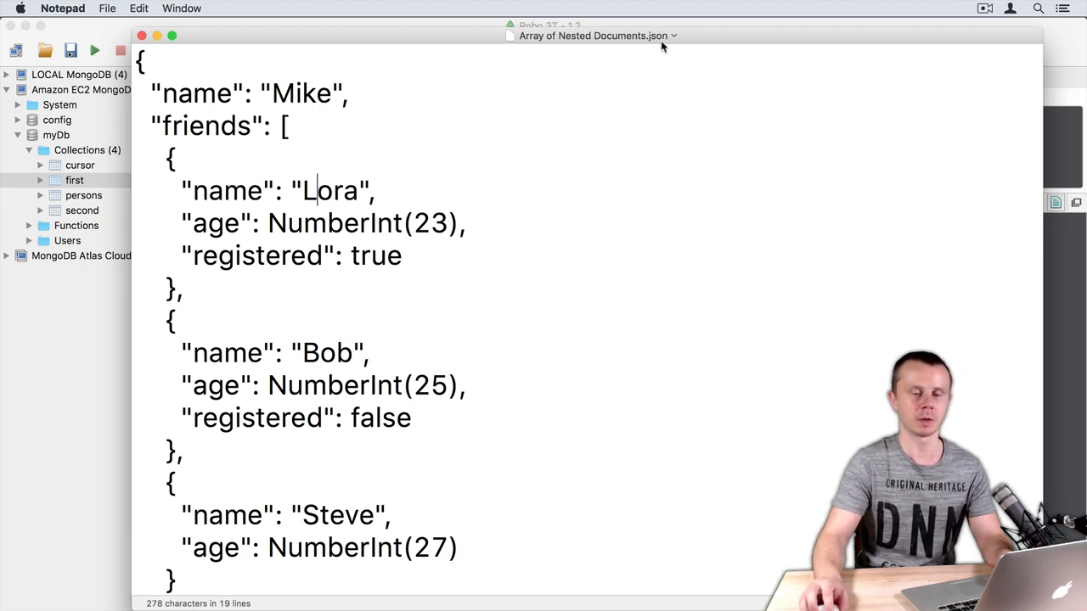
mouse_move(571, 95)
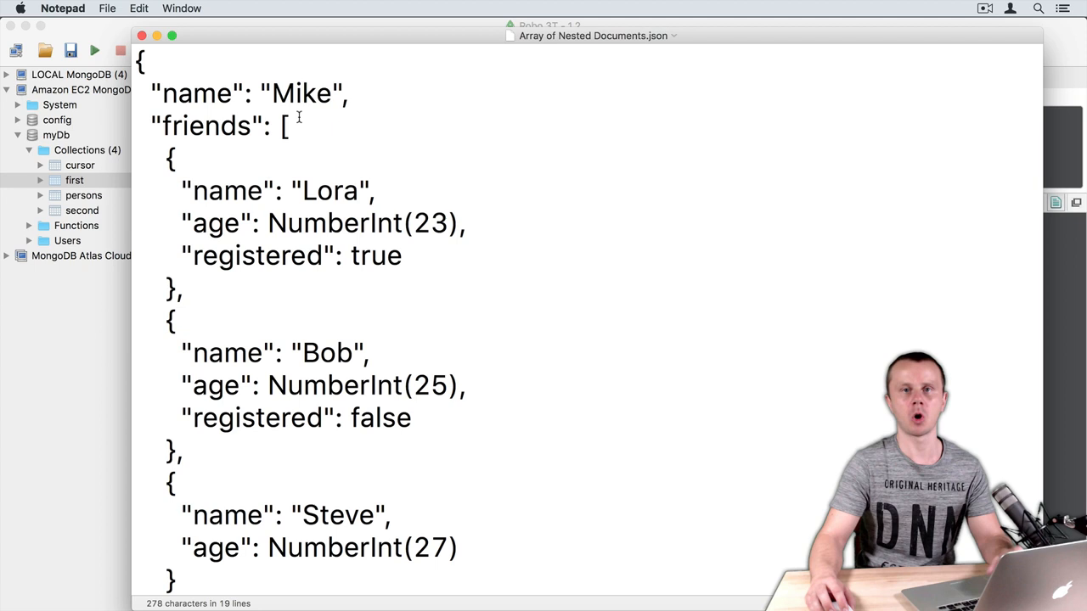
double_click(200, 93)
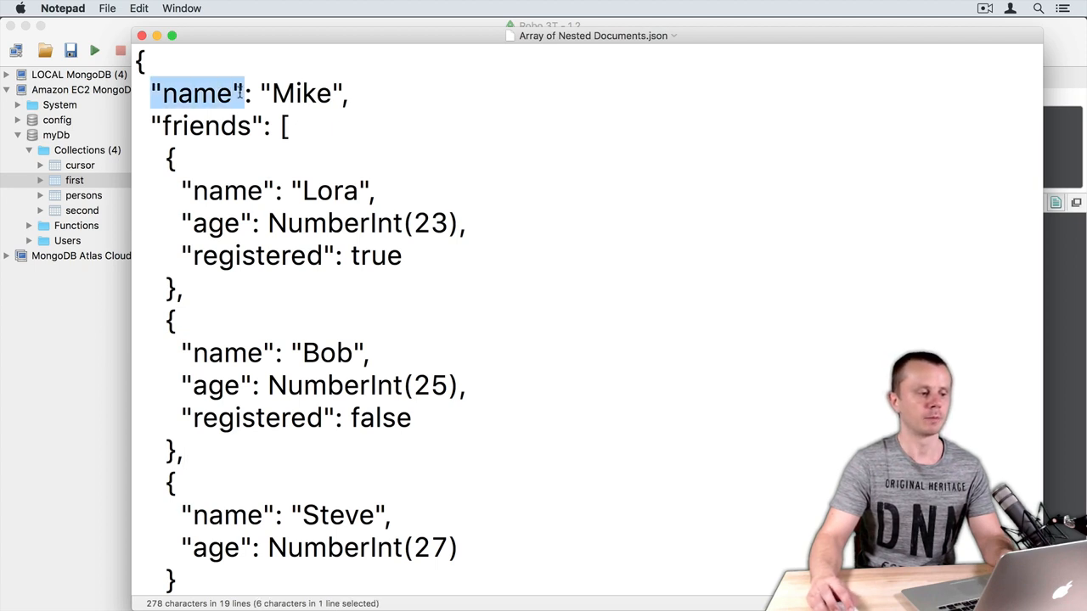
double_click(208, 126)
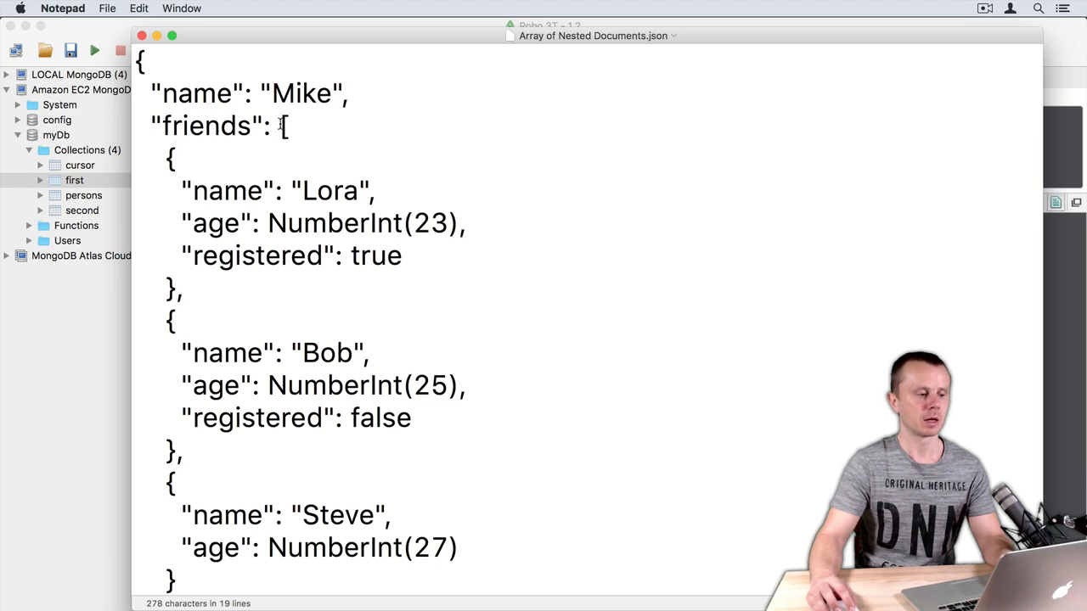
left_click_drag(285, 126, 162, 557)
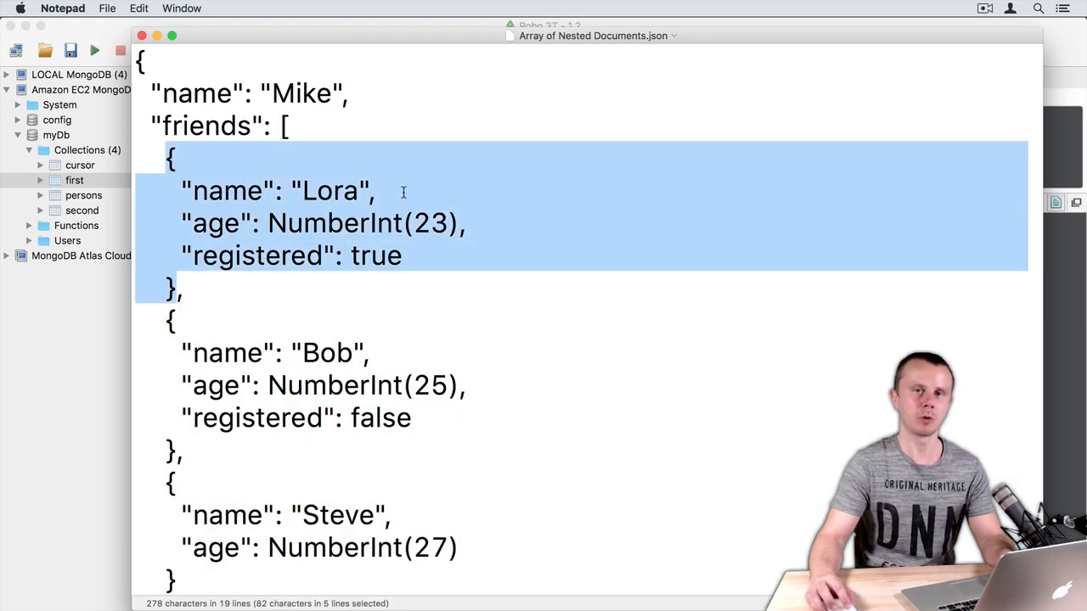
left_click(222, 225)
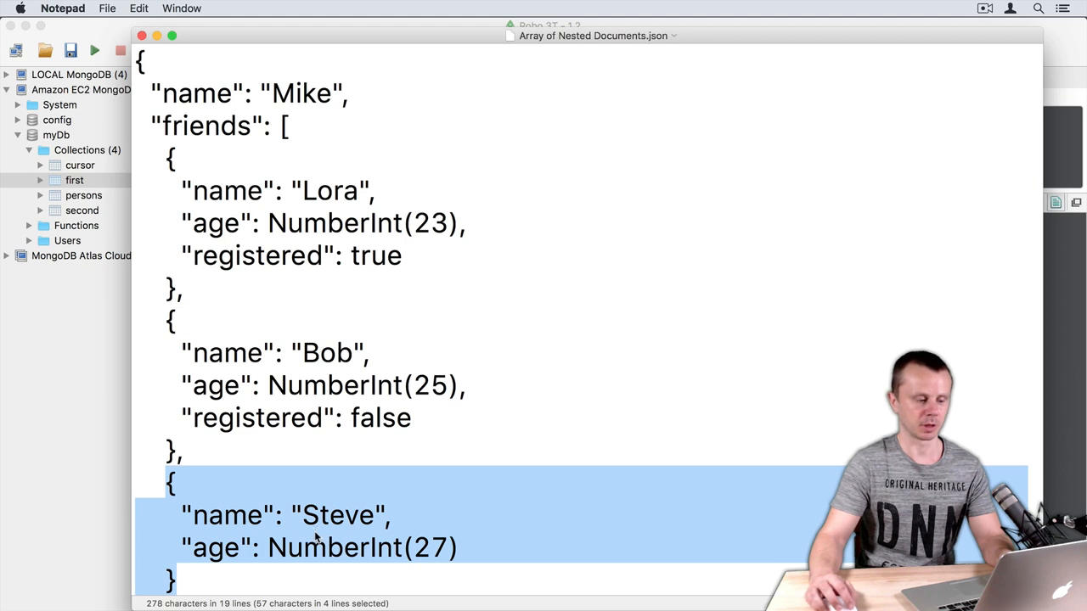
left_click(319, 547)
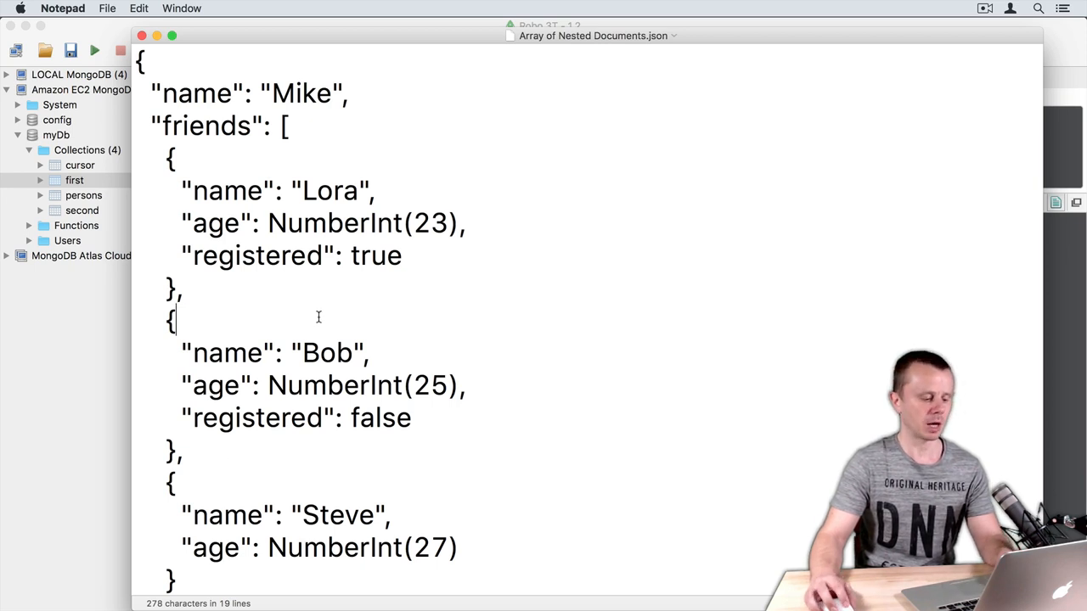
key("cmd+a")
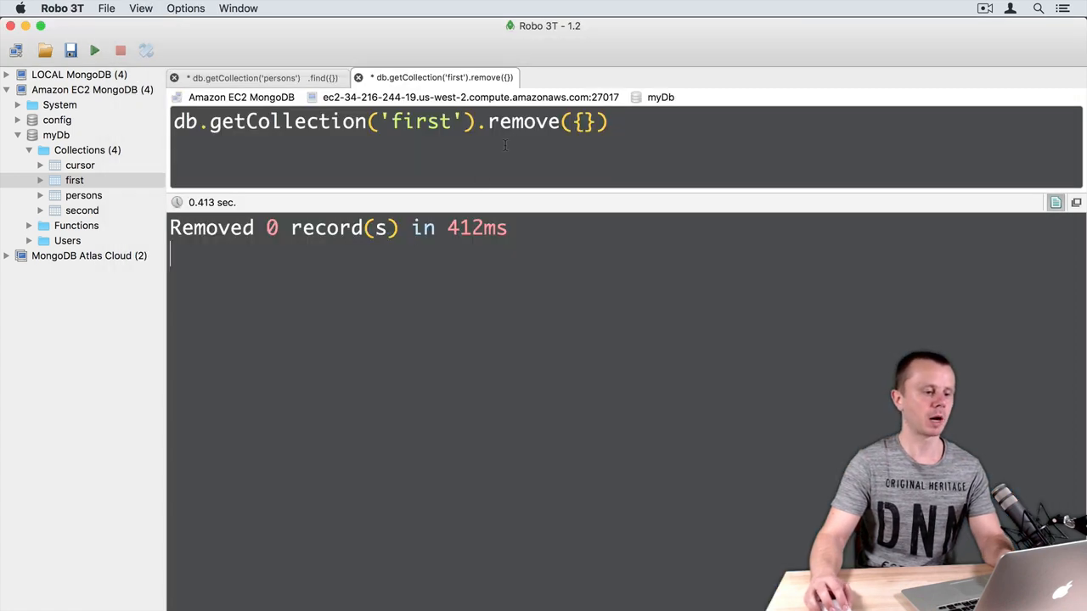
Replace the remove call with insertOne for Mike's document on first
double_click(523, 122)
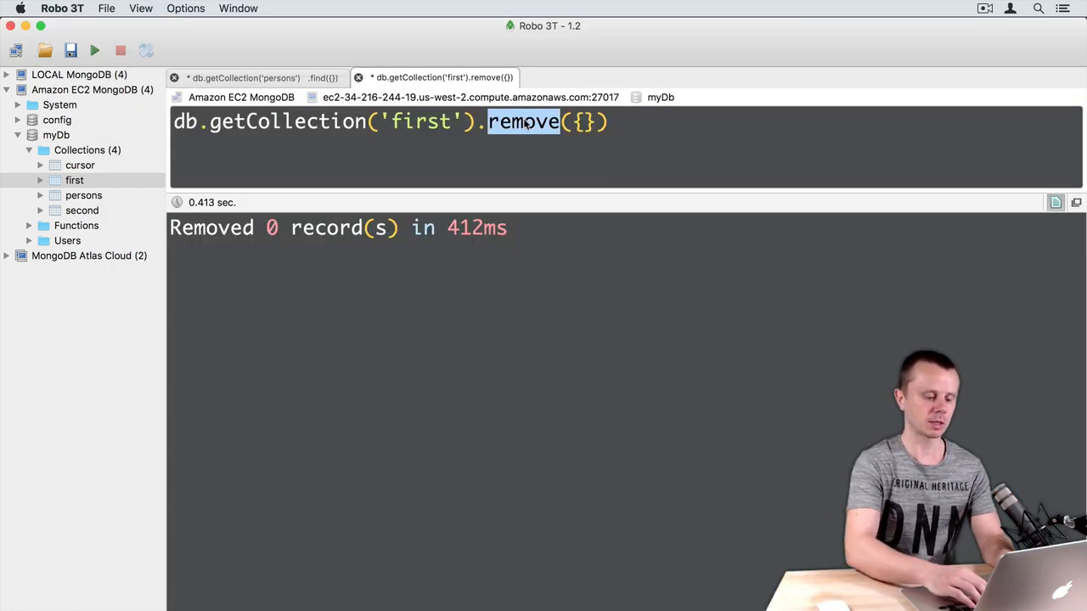
type("insertOne")
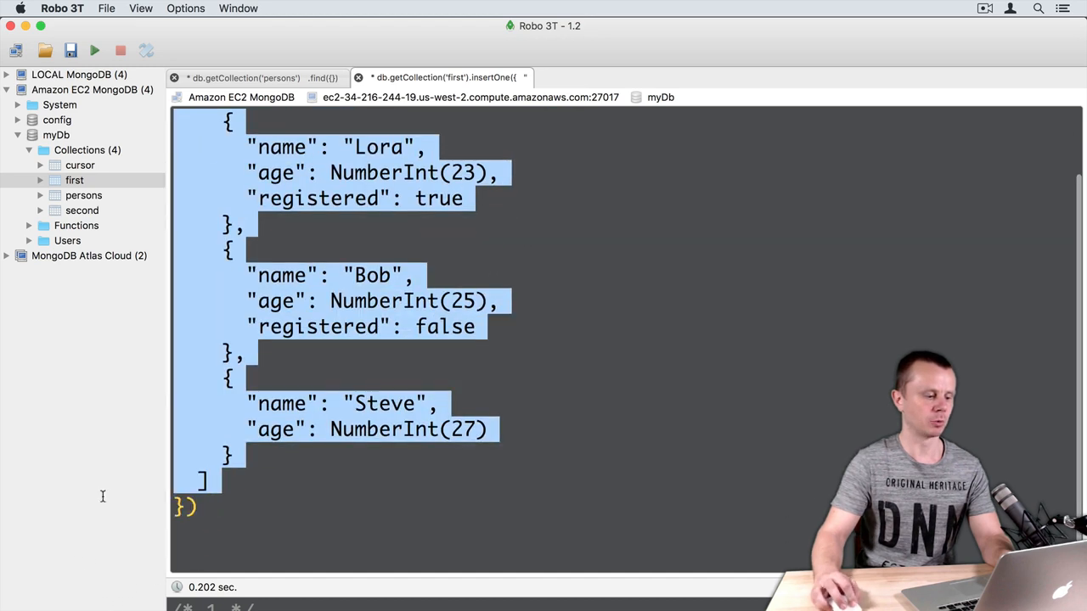
Run find({}) on first, returning Mike's stored document with its generated id and friends
left_click(95, 51)
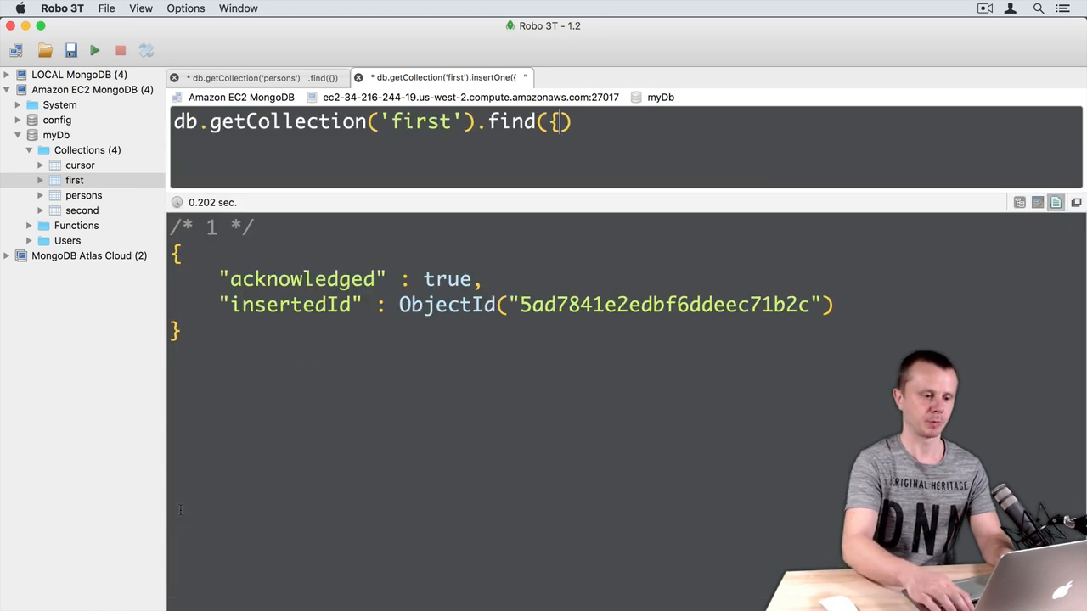
left_click(95, 51)
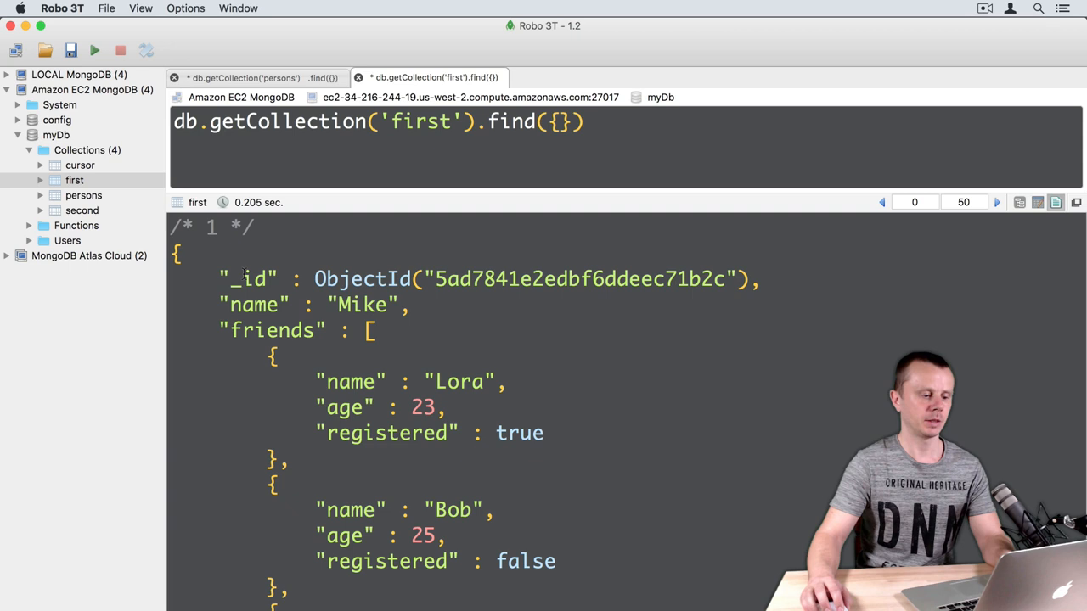
double_click(229, 305)
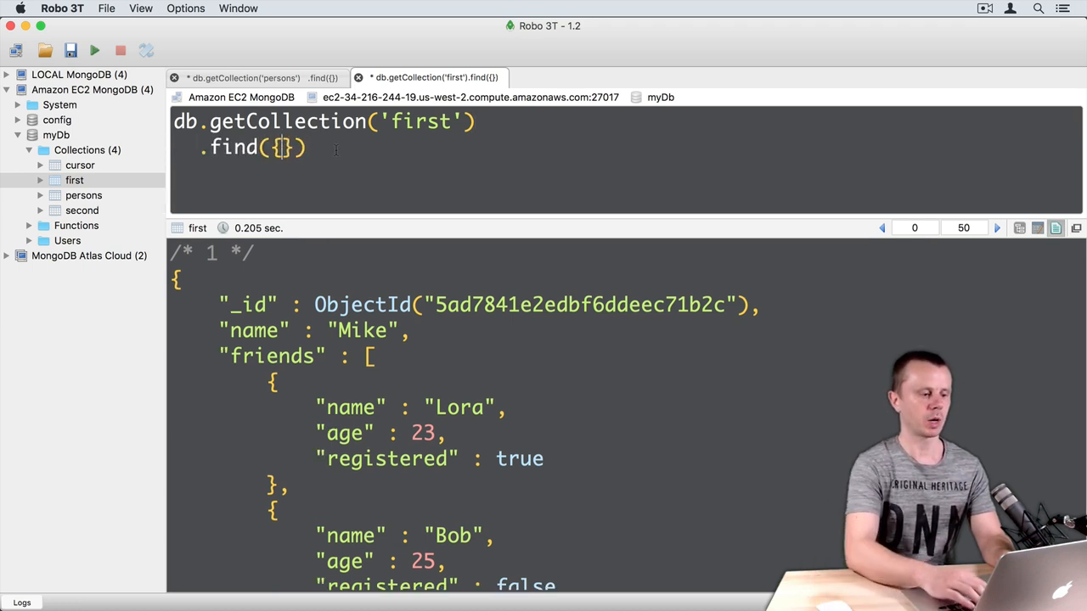
Filter first by "friends.name": "Lora", returning Mike's document
type("\"f")
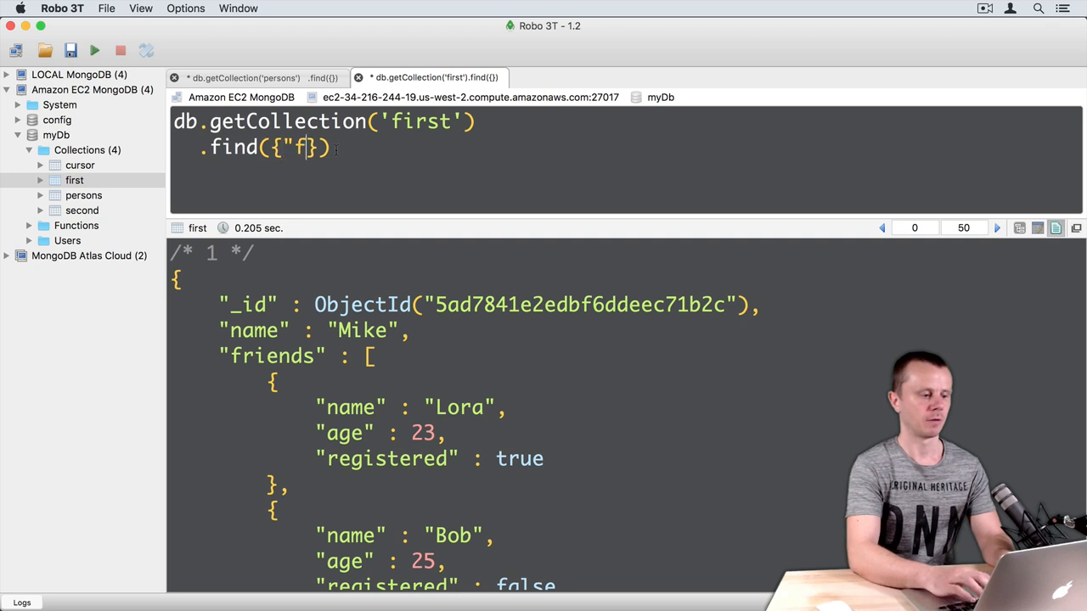
type("riends.")
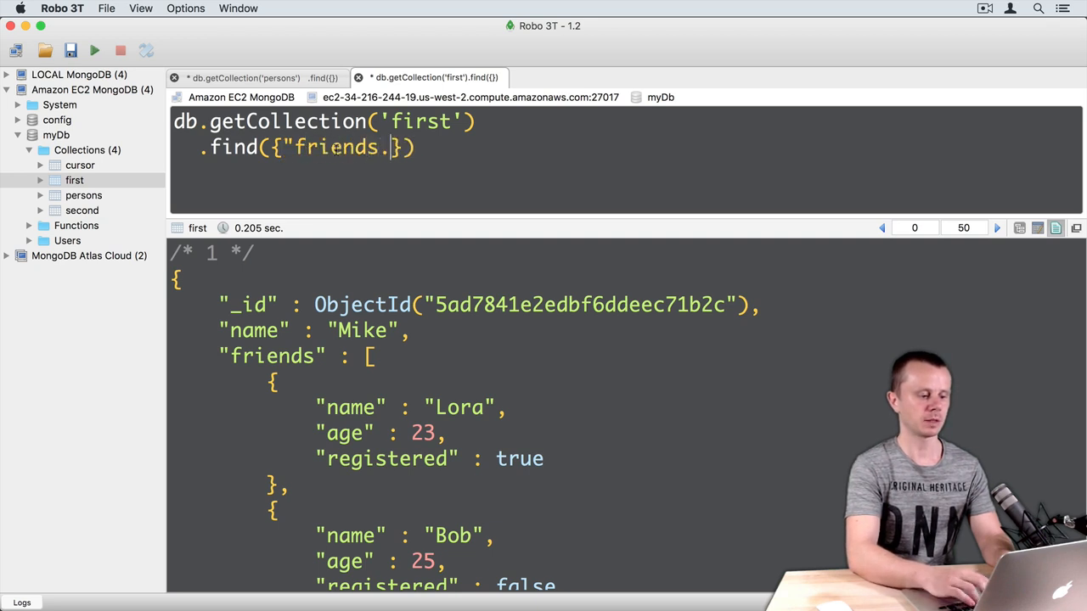
type("name")
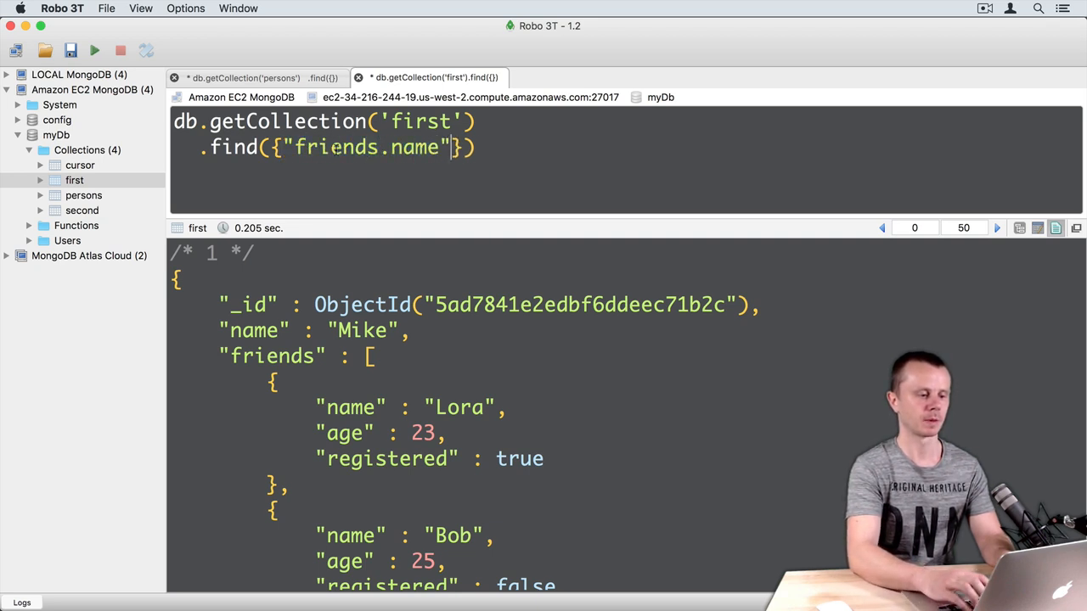
type(": \"Lo")
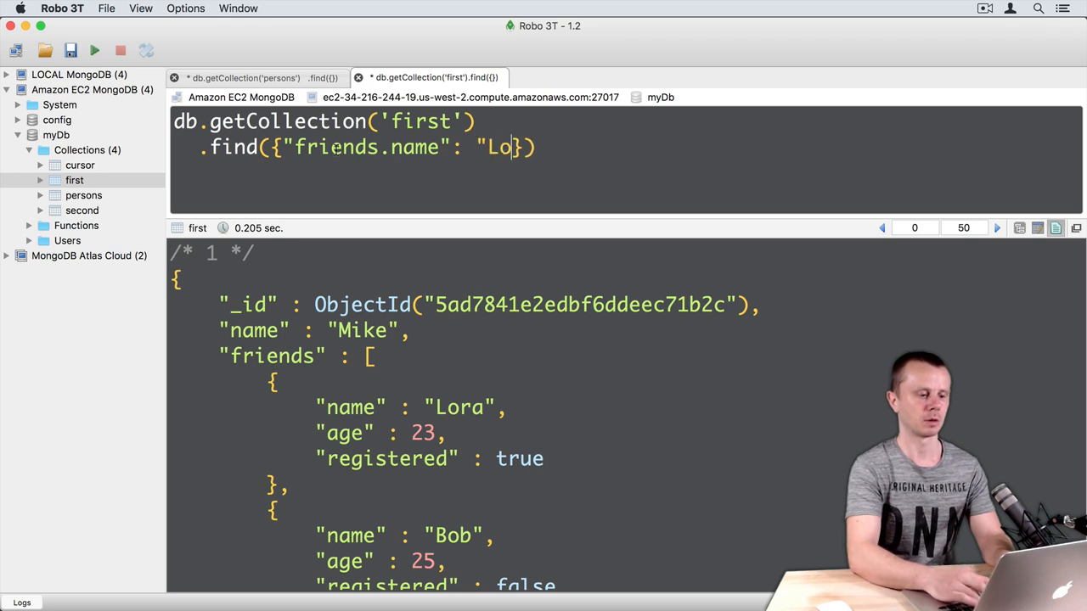
type("ra\"")
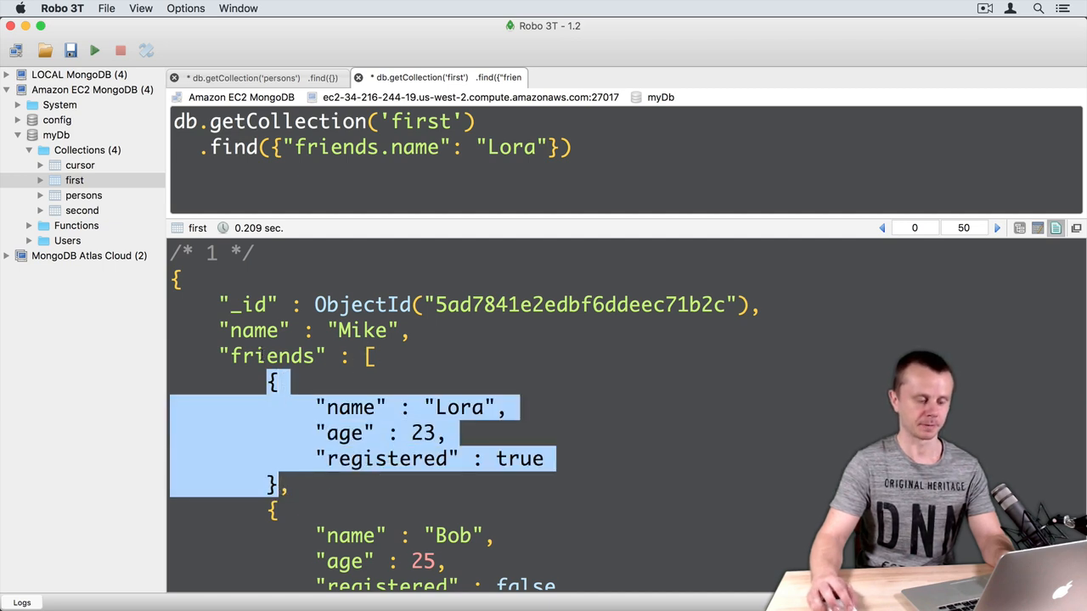
Change the filter to "friends.age": {$gt: 20, $lt: 25}, still returning Mike's document
left_click(416, 146)
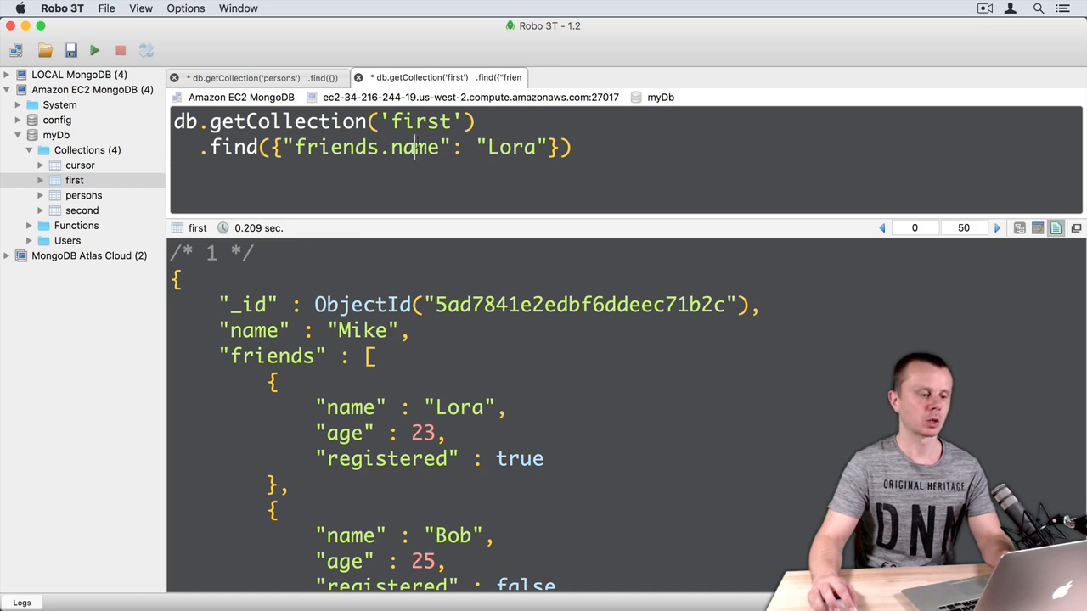
type("age")
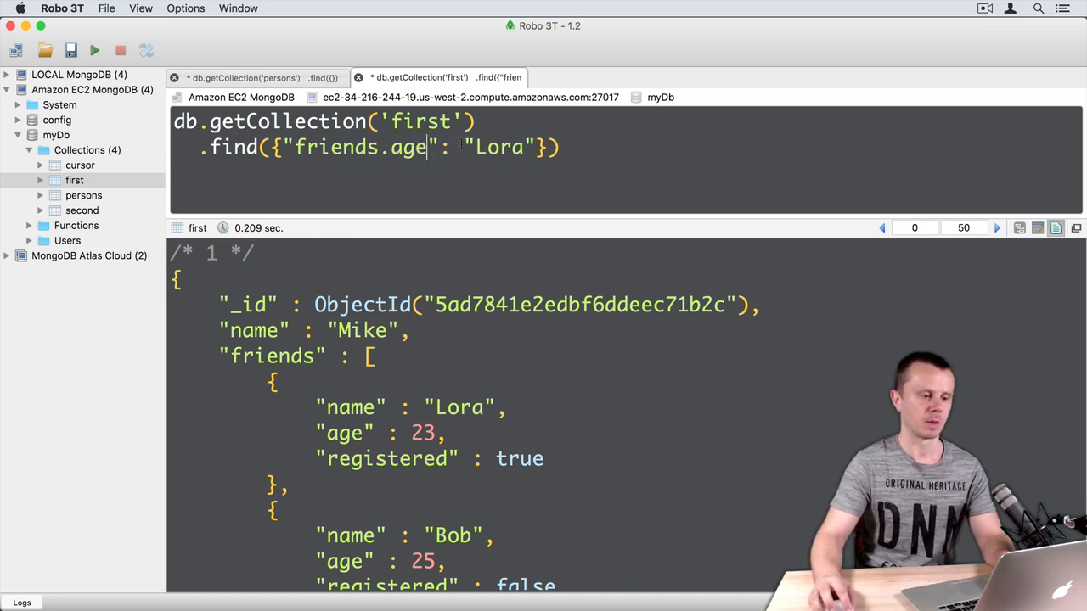
type("23")
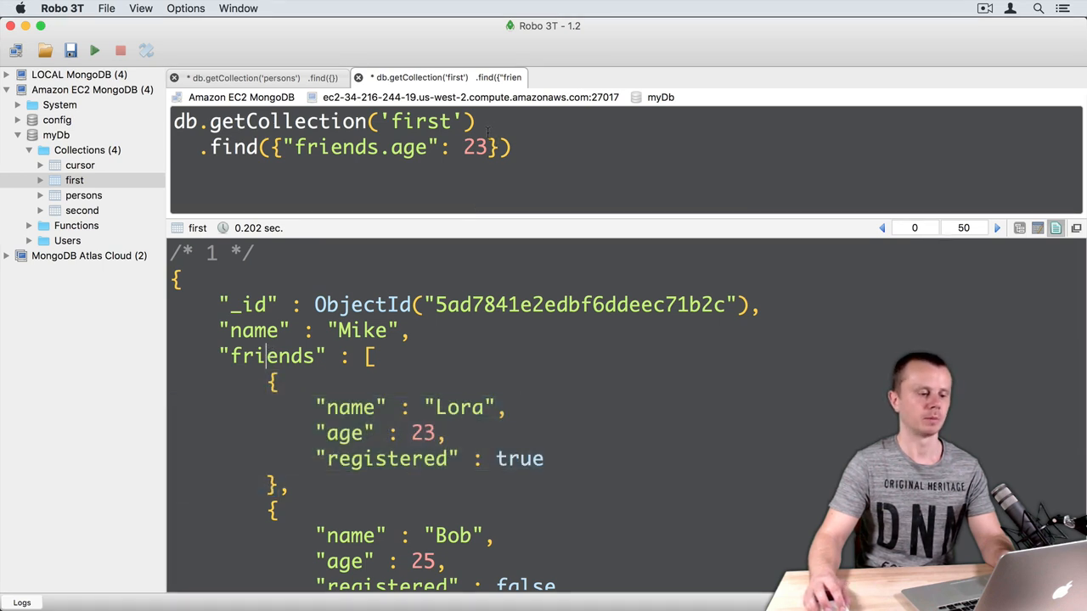
double_click(476, 146)
type("{")
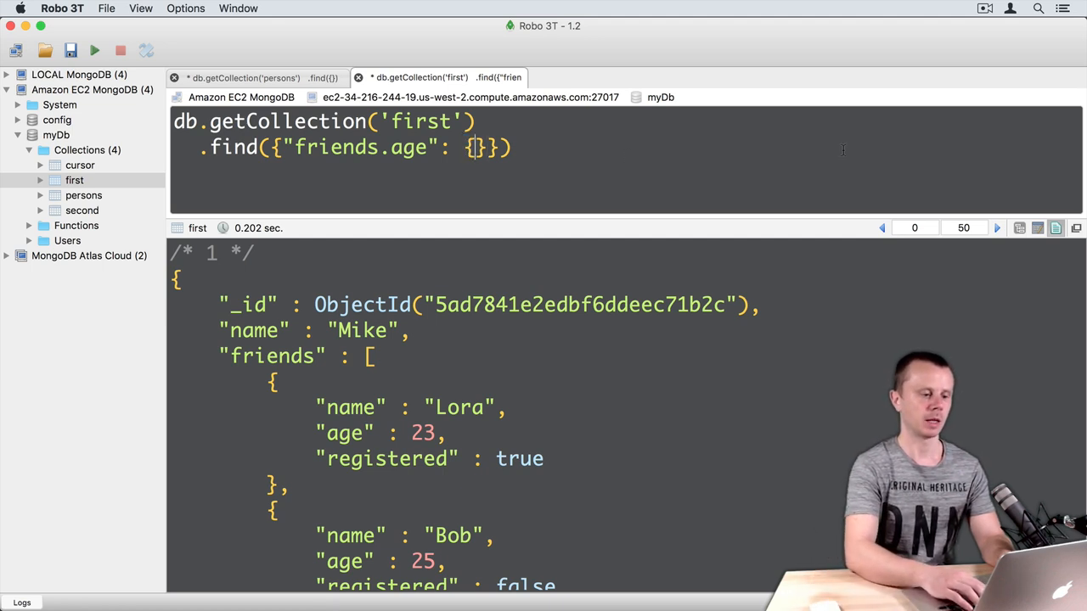
type("$gt: 2")
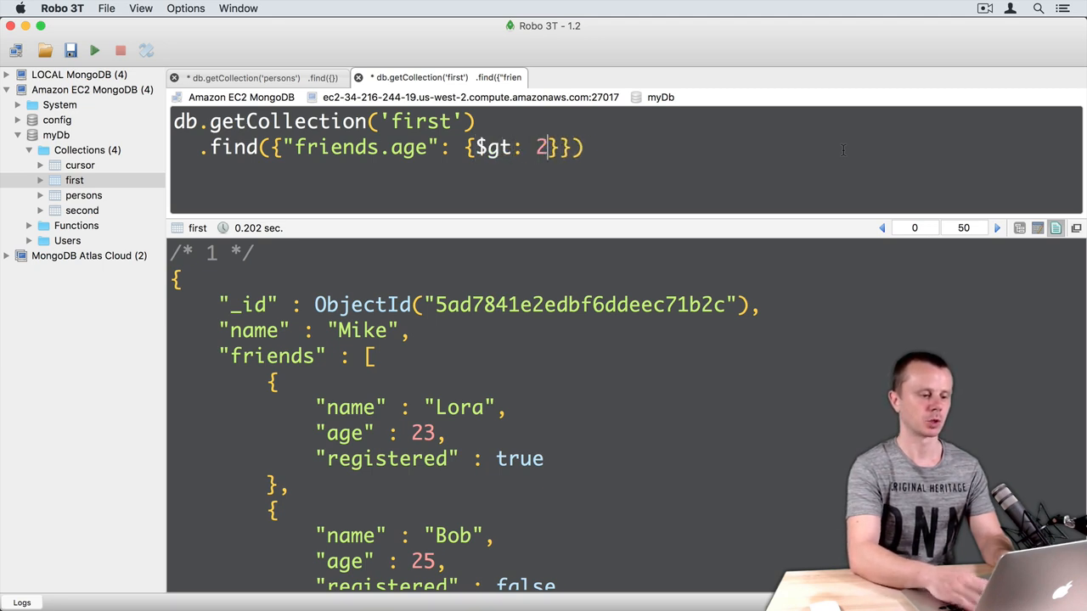
type("0 ,")
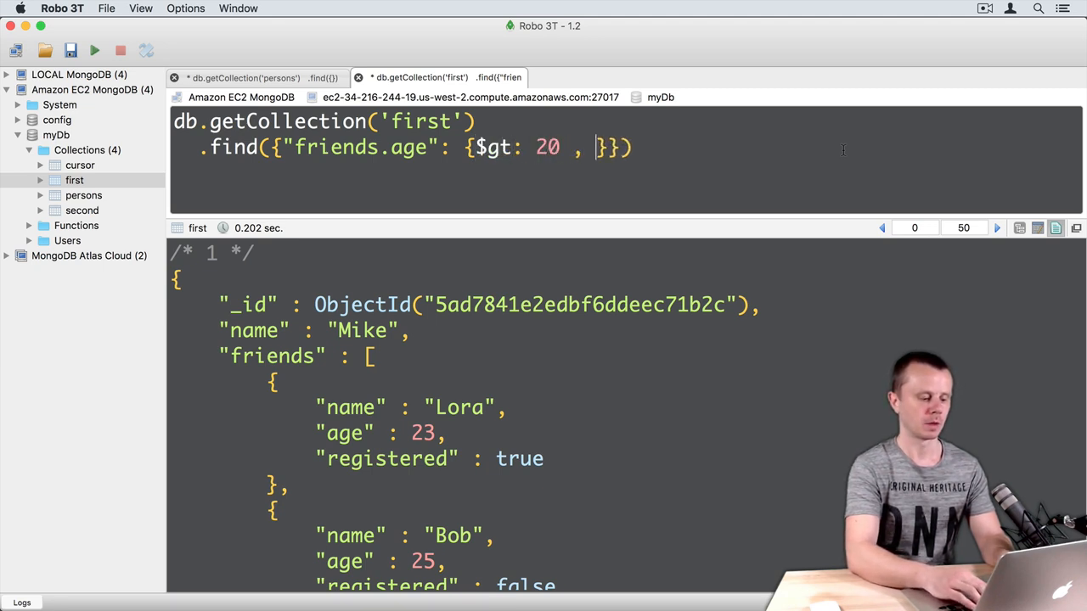
type("$lt:")
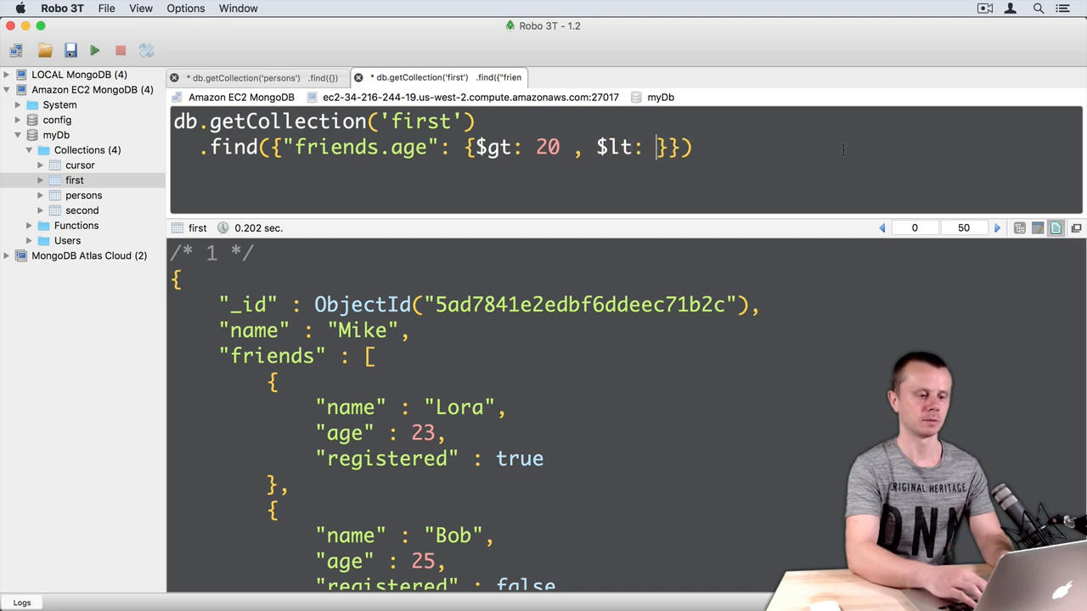
type("25")
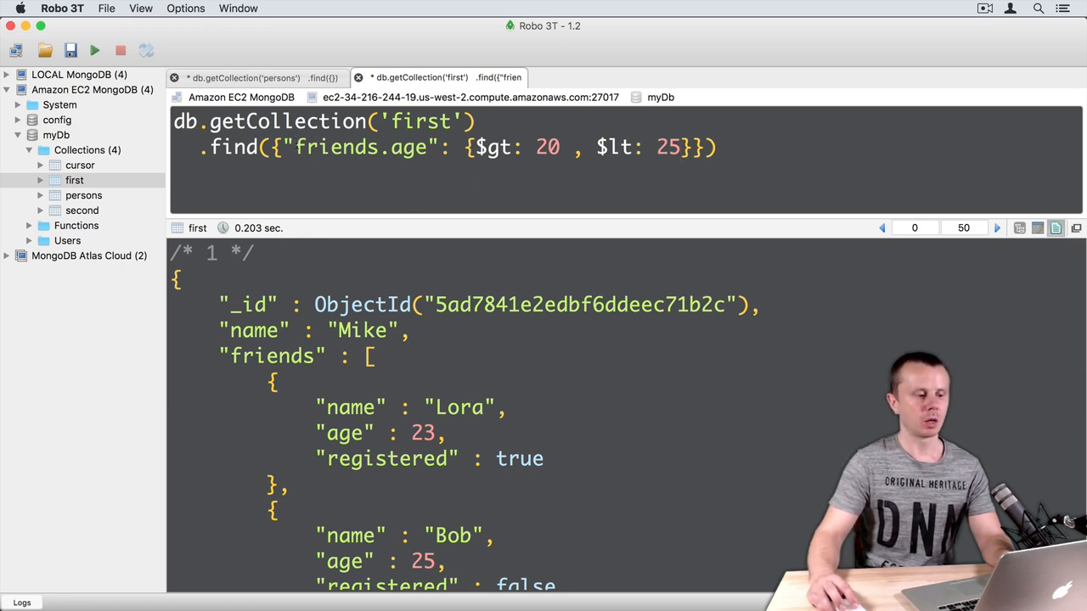
Highlight Lora's friend entry in the results as the one matching the age range
double_click(360, 146)
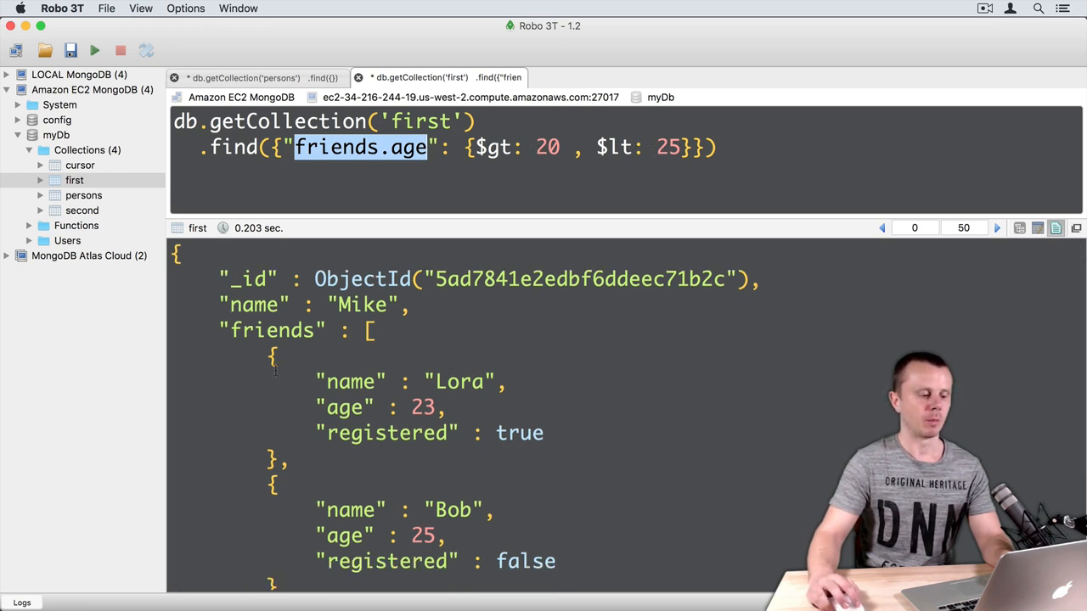
left_click_drag(272, 356, 552, 459)
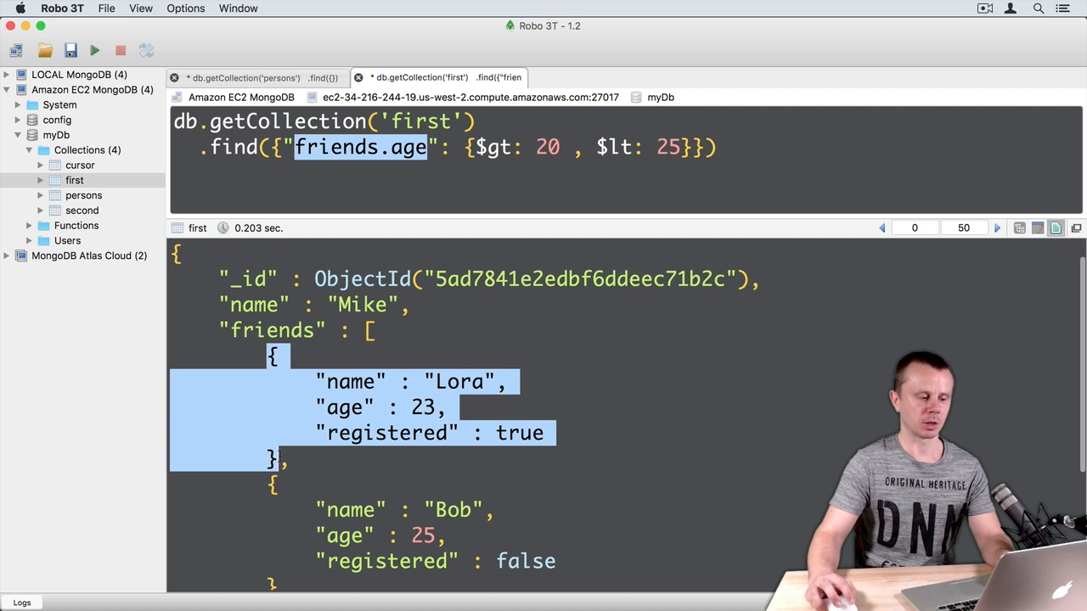
scroll("down", 3)
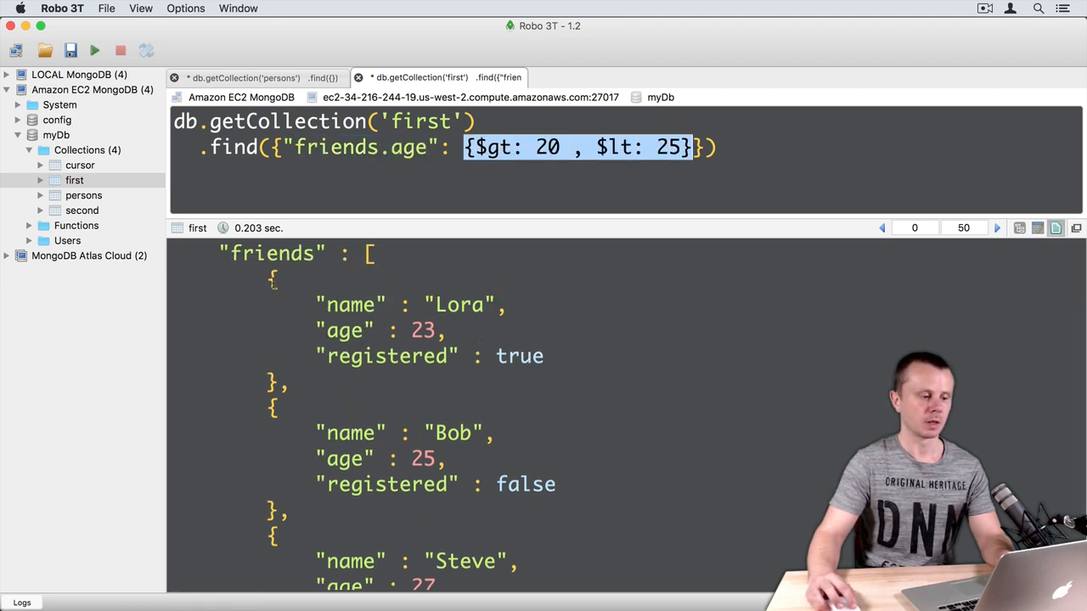
left_click_drag(271, 281, 288, 387)
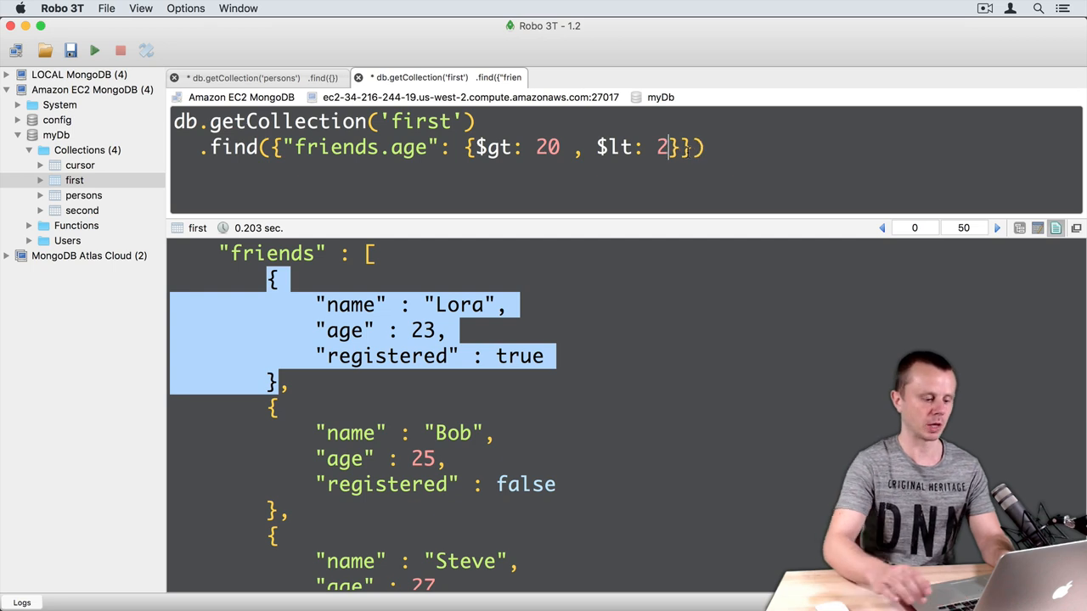
Set $lt to 23, then clear the filter back to an empty find on first
type("3")
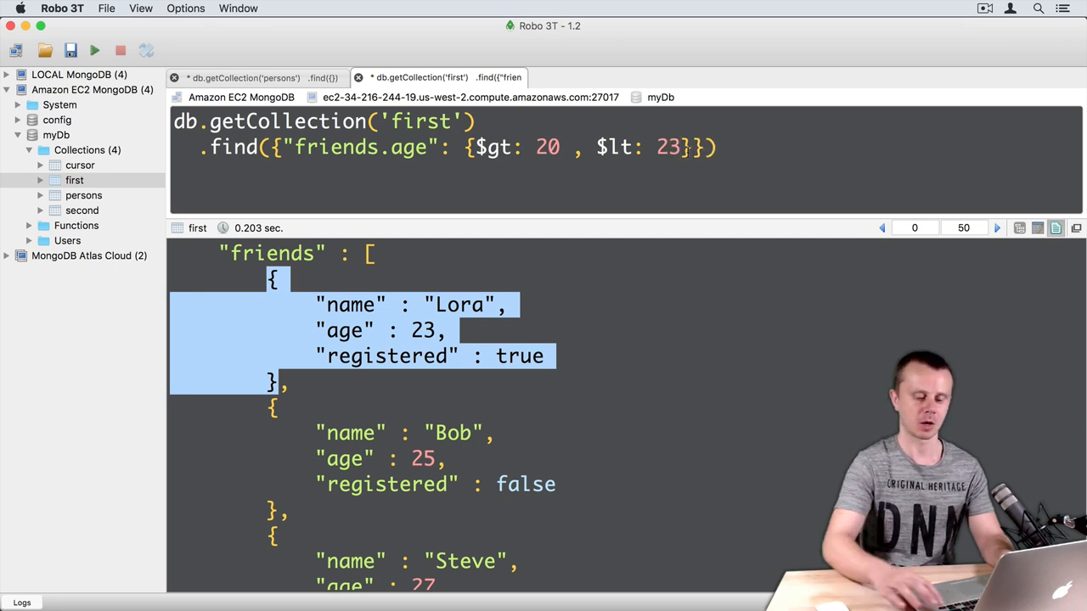
left_click(95, 51)
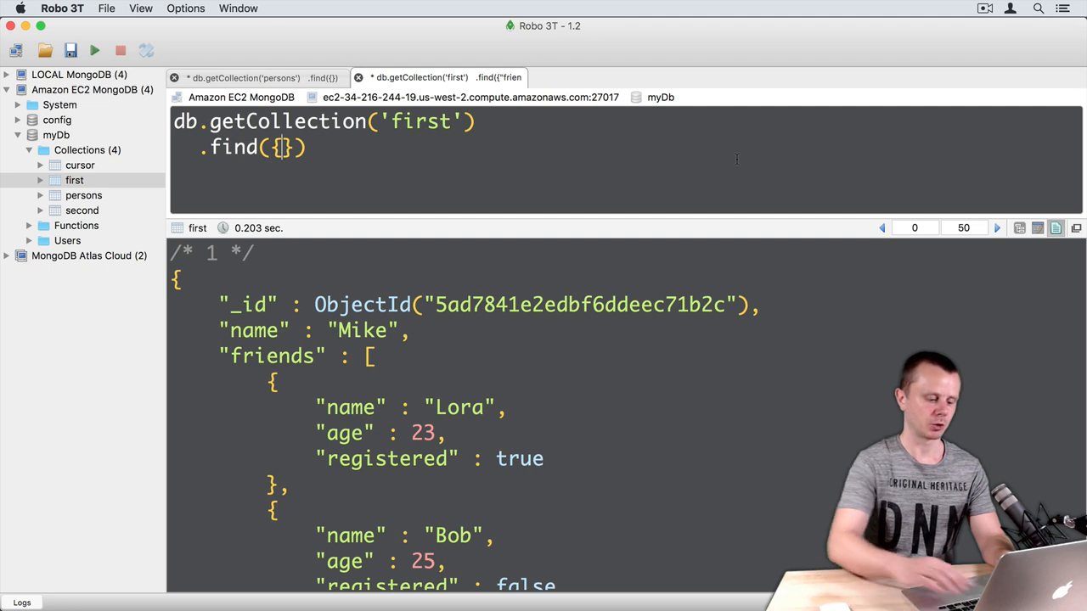
Match friends against the exact subdocument {name: "Steve", age: 27}, returning Mike's document
type("friends:")
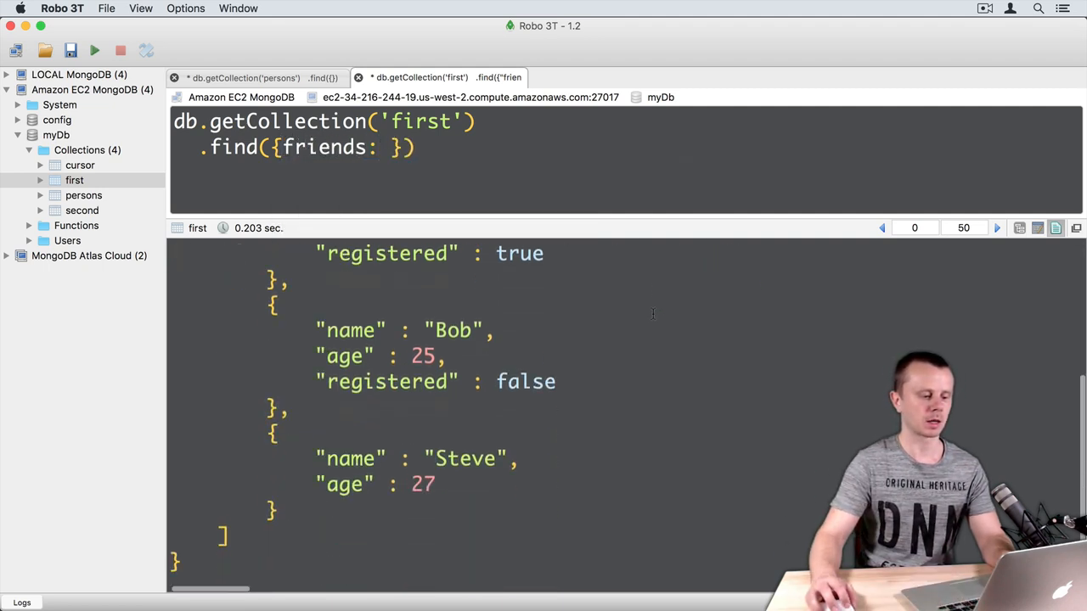
left_click_drag(272, 432, 275, 509)
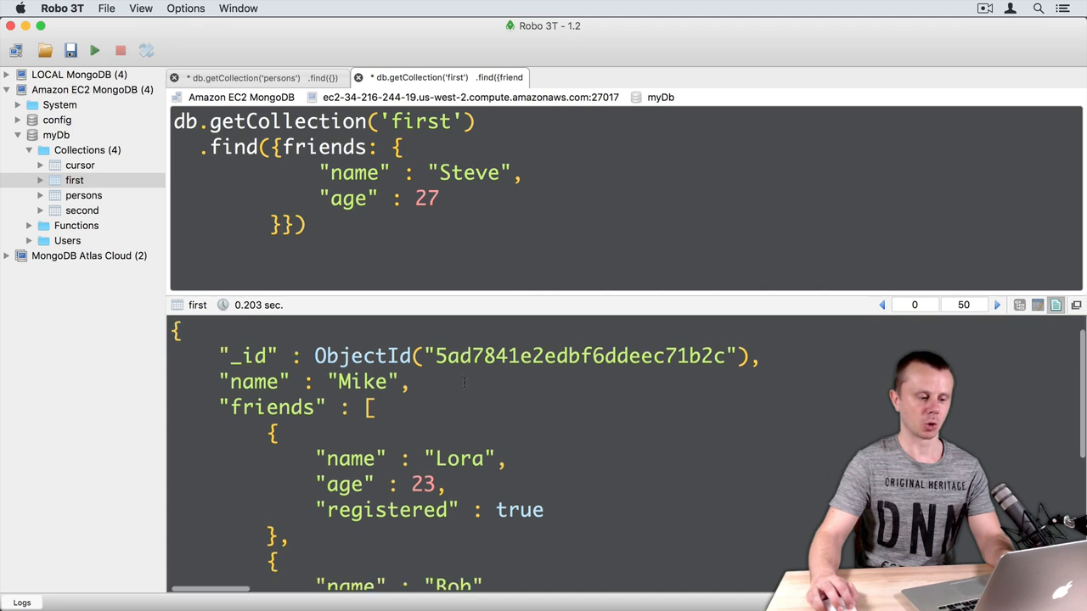
scroll("down", 3)
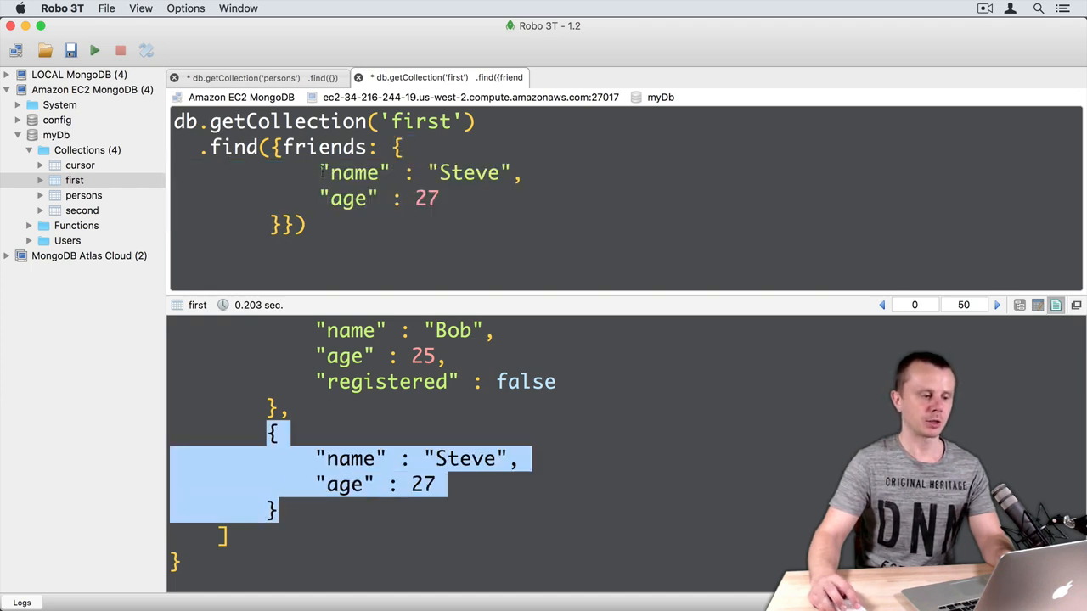
Reorder the subdocument to age 27 then name Steve, so the query fetches 0 records
double_click(427, 197)
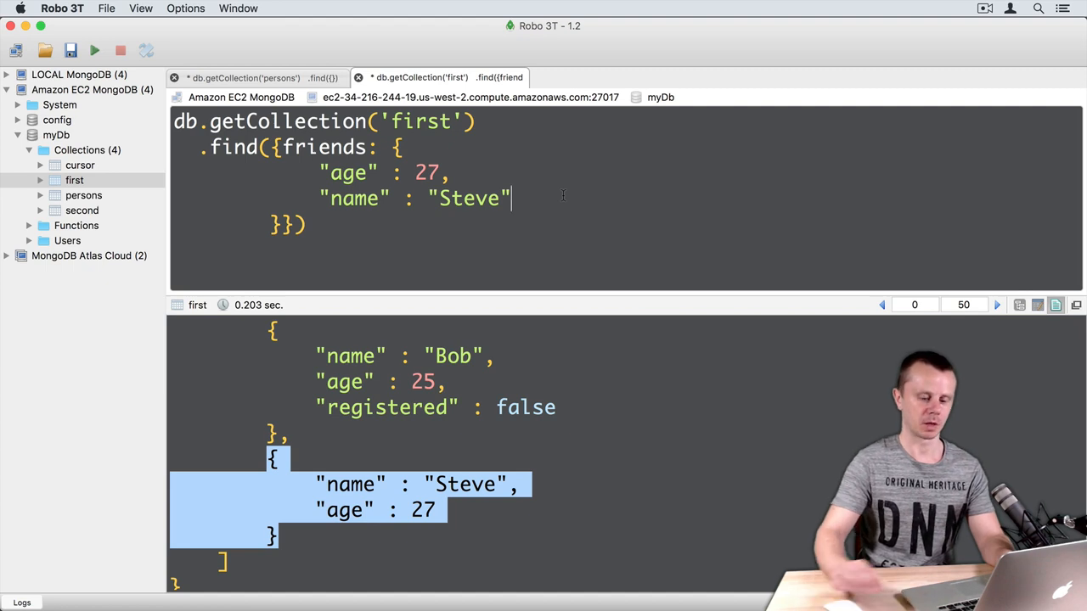
left_click(95, 51)
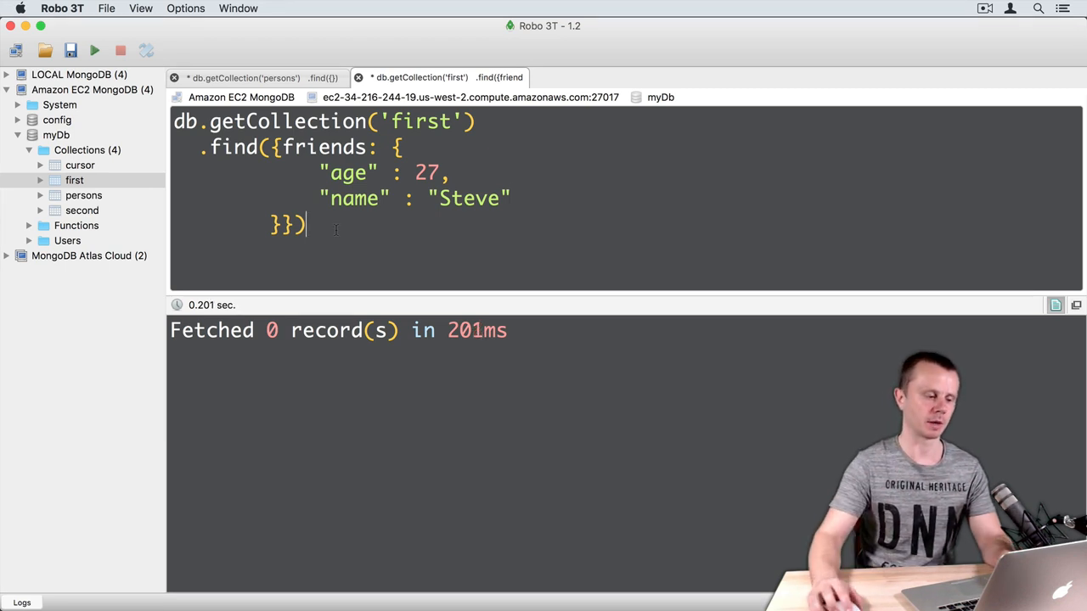
Replace the filter with "friends.name": "Steve", "friends.age": 27, returning Mike's document
left_click_drag(282, 146, 282, 224)
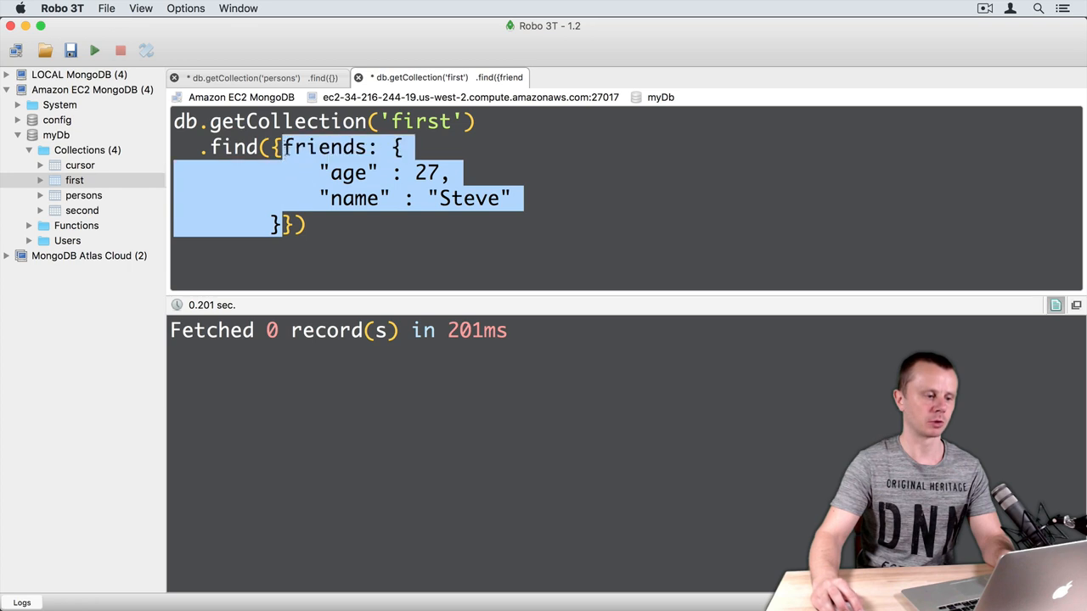
key("Delete")
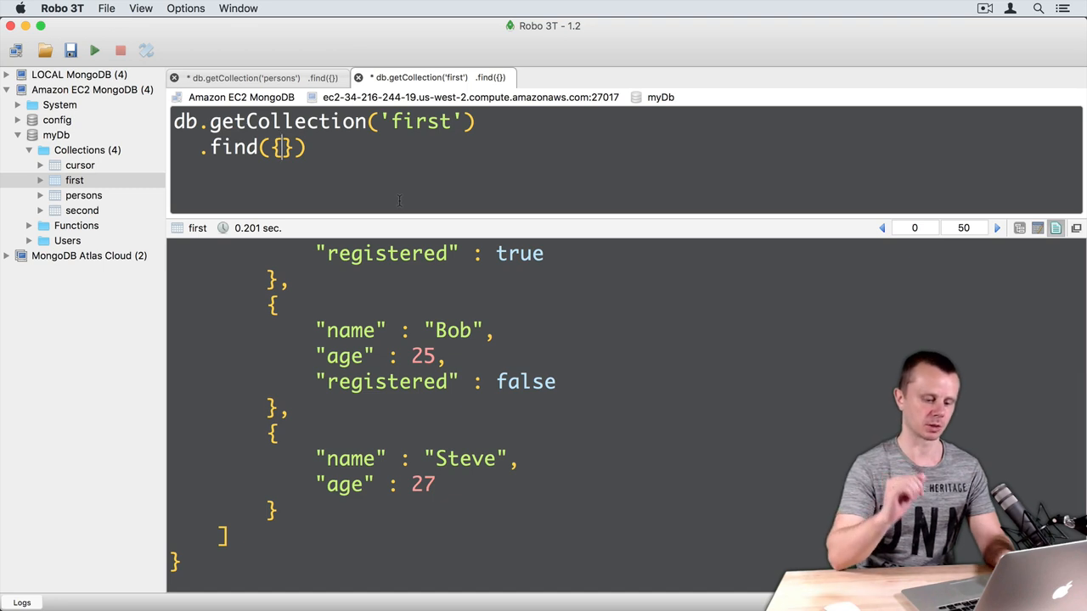
type("friends.na")
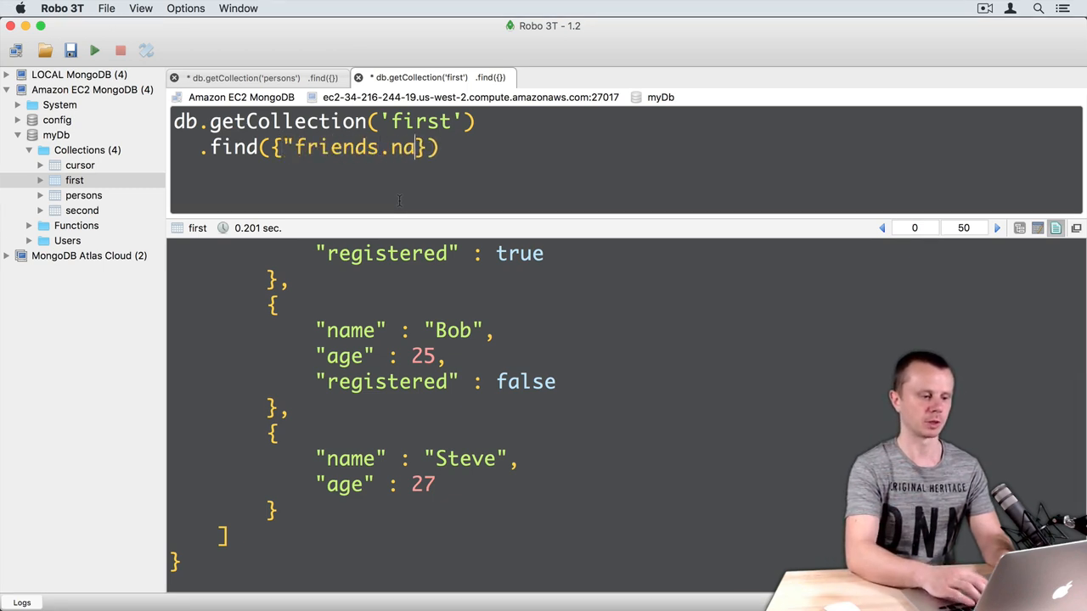
type("me\": \"")
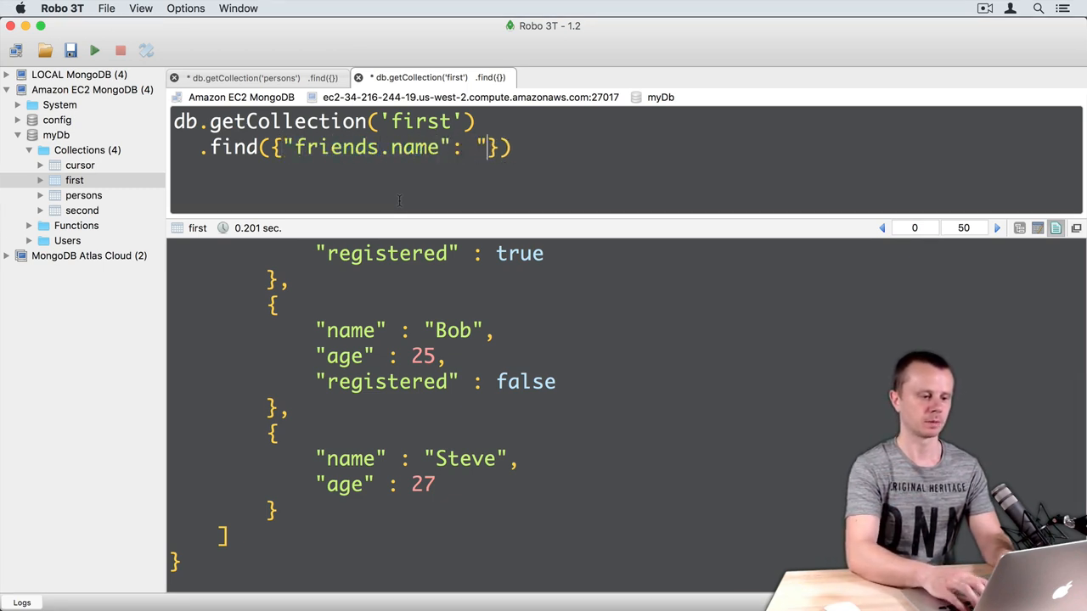
type("Steve\"}")
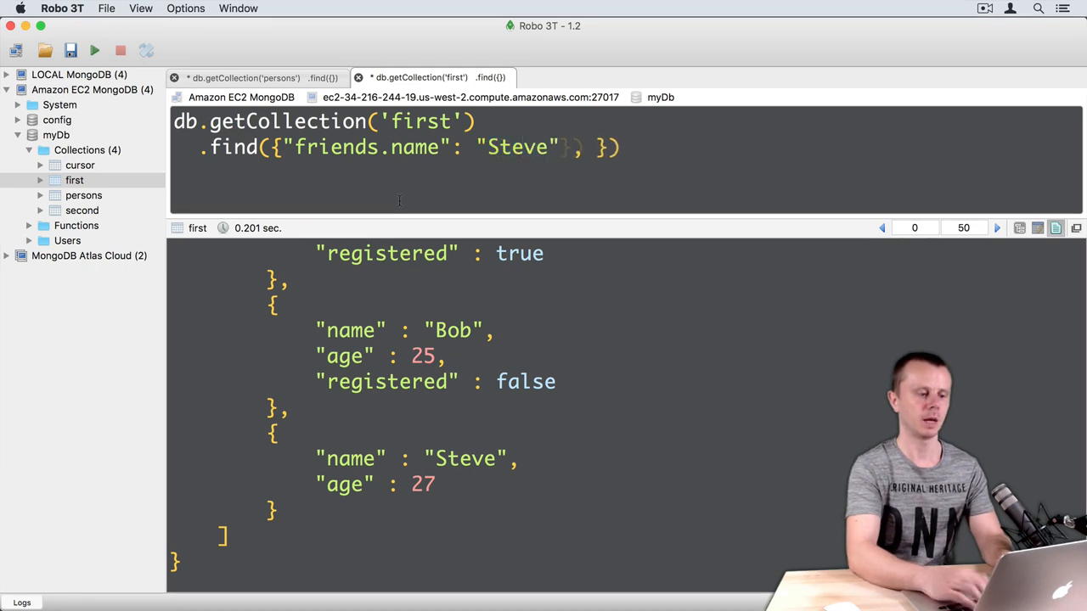
type(", \"friend\"")
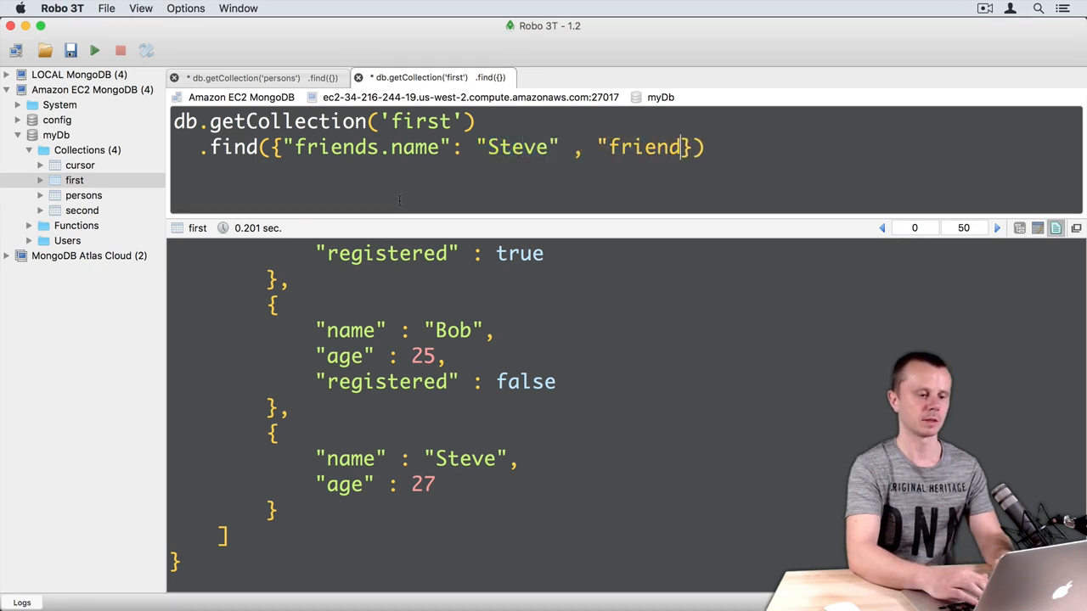
type("s.age\":")
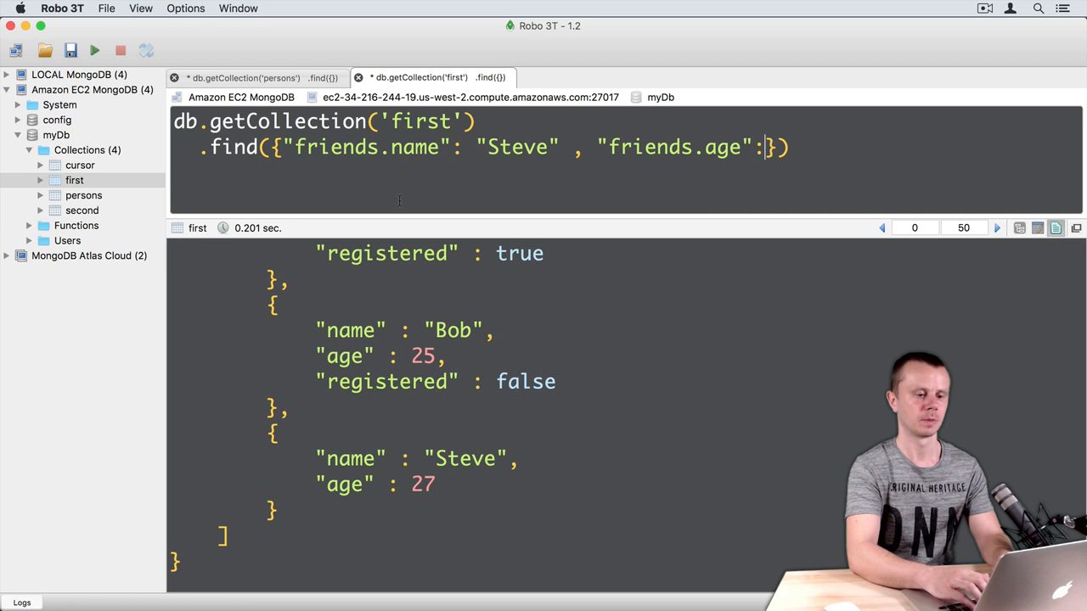
type("27")
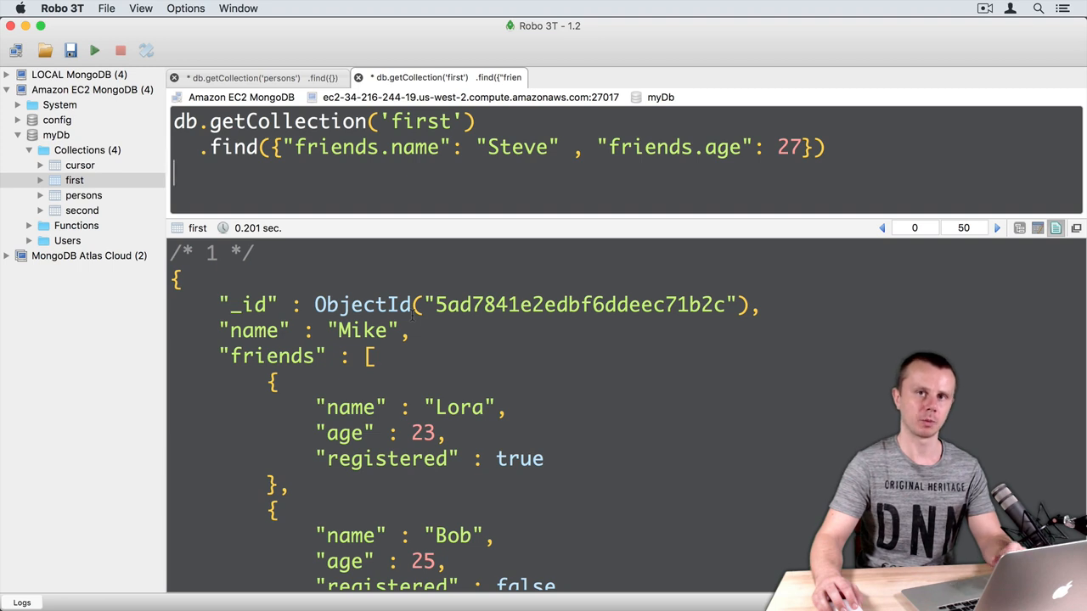
double_click(357, 146)
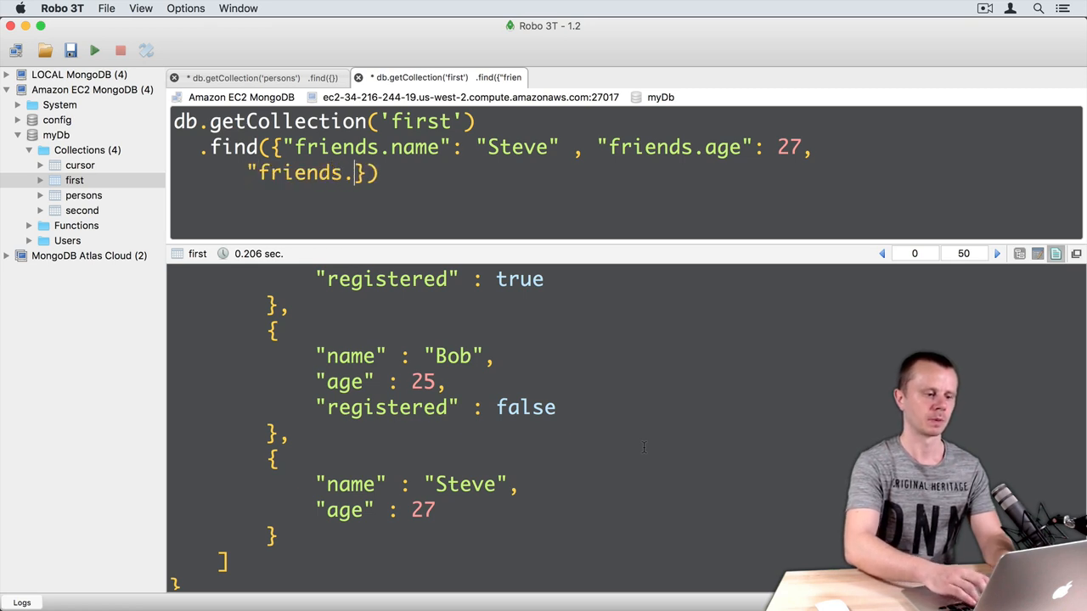
Append "friends.registered": true to the filter, still returning Mike's document
type("registere")
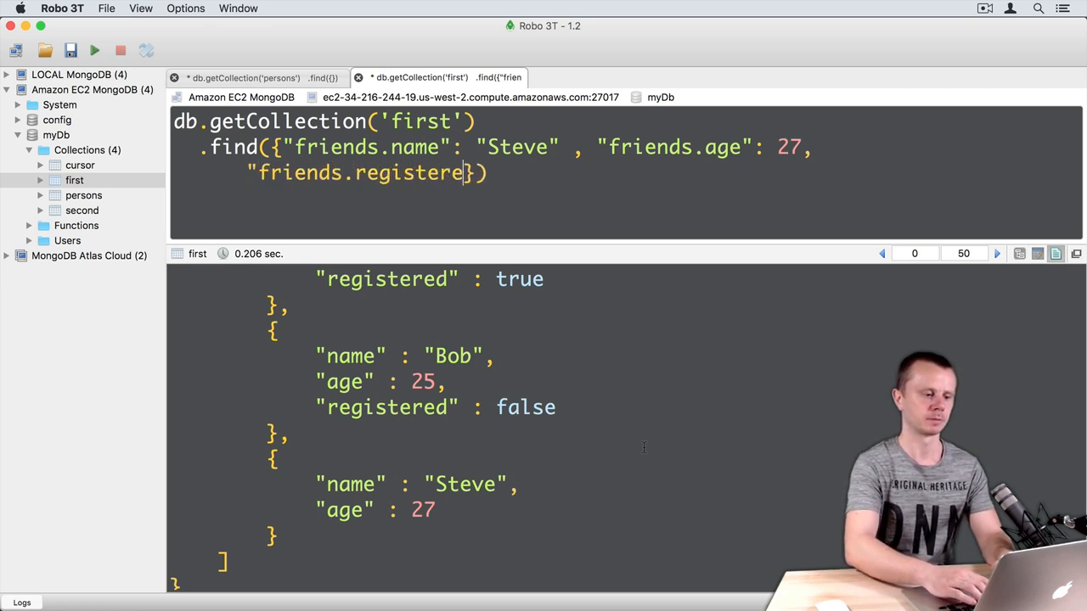
type("\":")
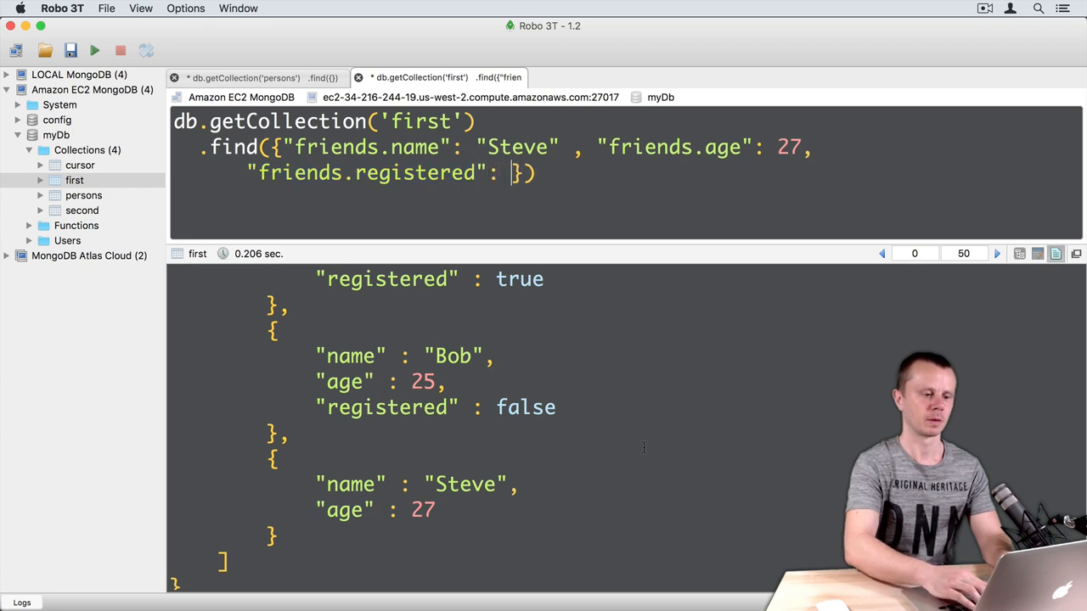
type("true}")
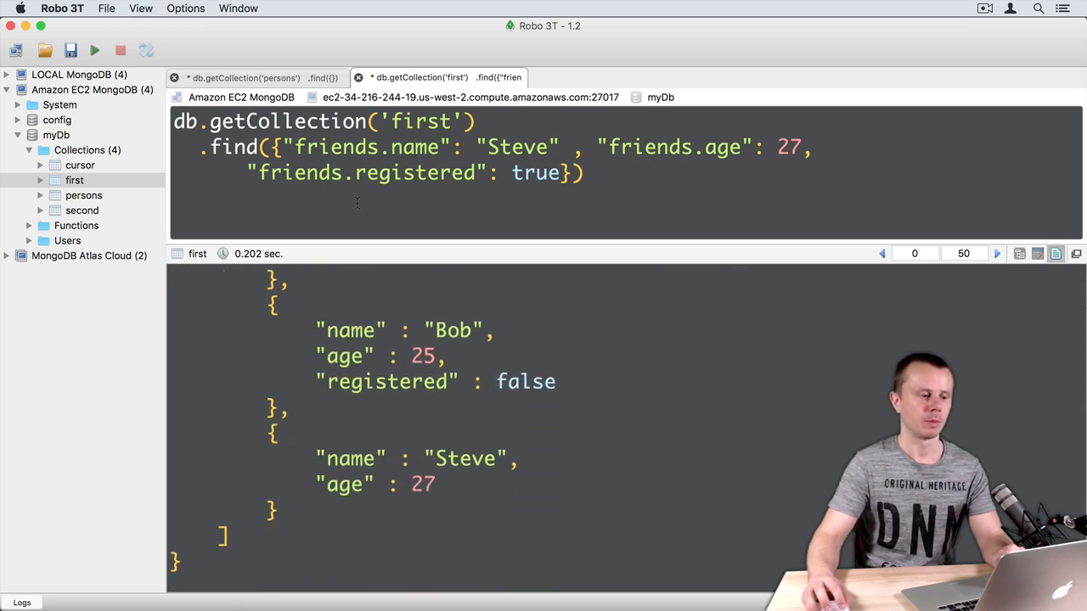
Highlight the three friends conditions and Steve's matching entry in the results
left_click_drag(289, 146, 560, 174)
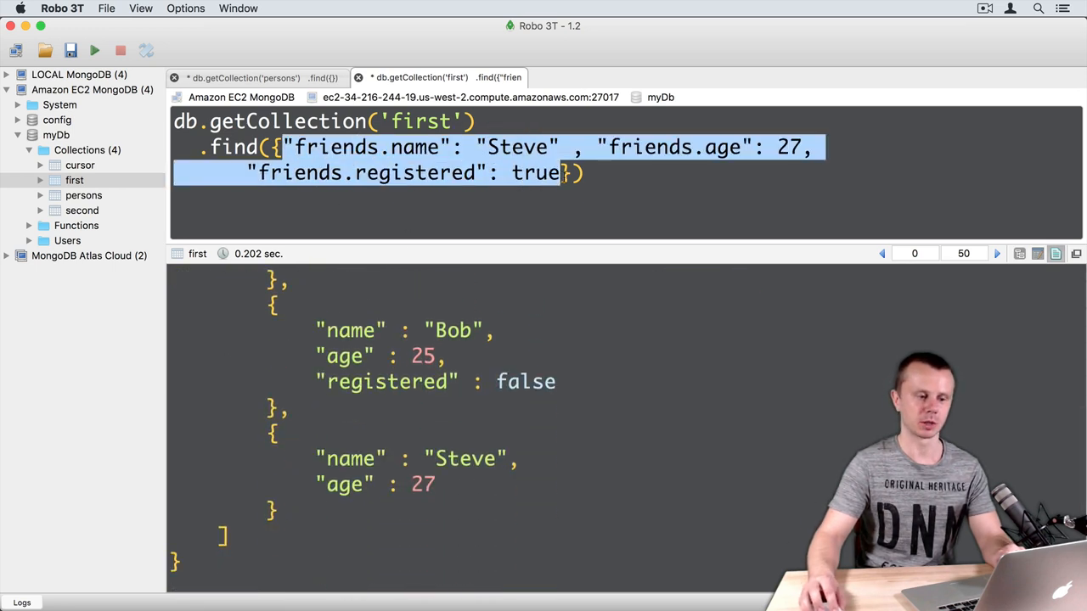
left_click(551, 146)
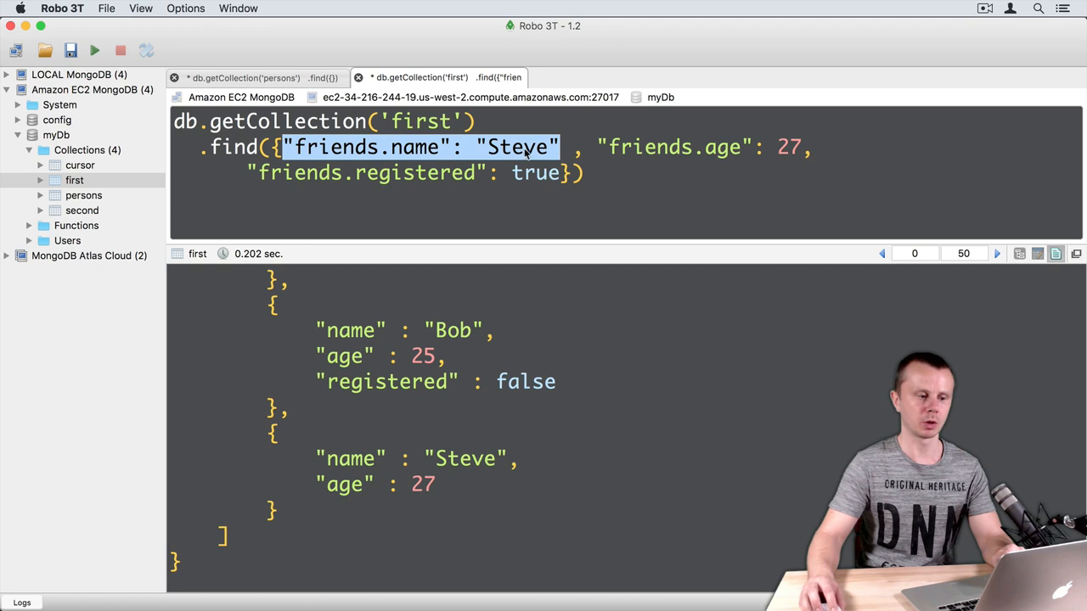
double_click(414, 146)
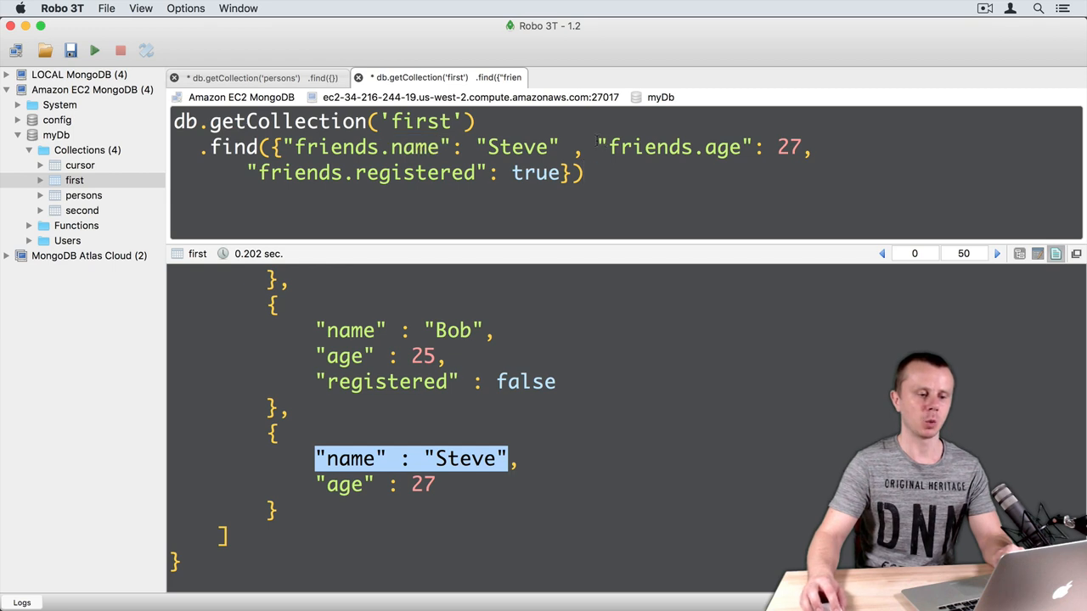
double_click(673, 146)
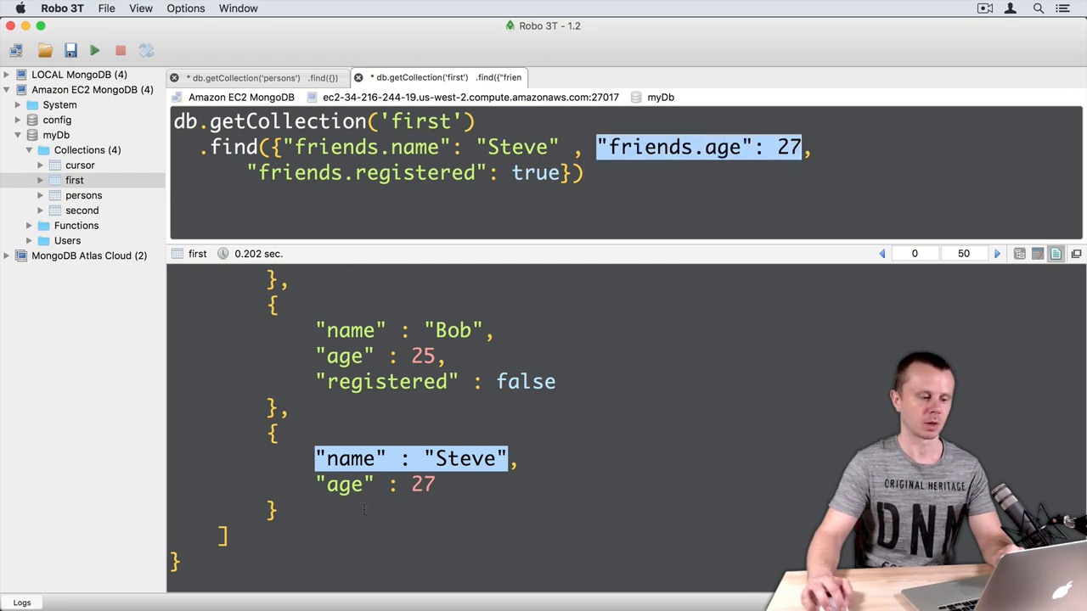